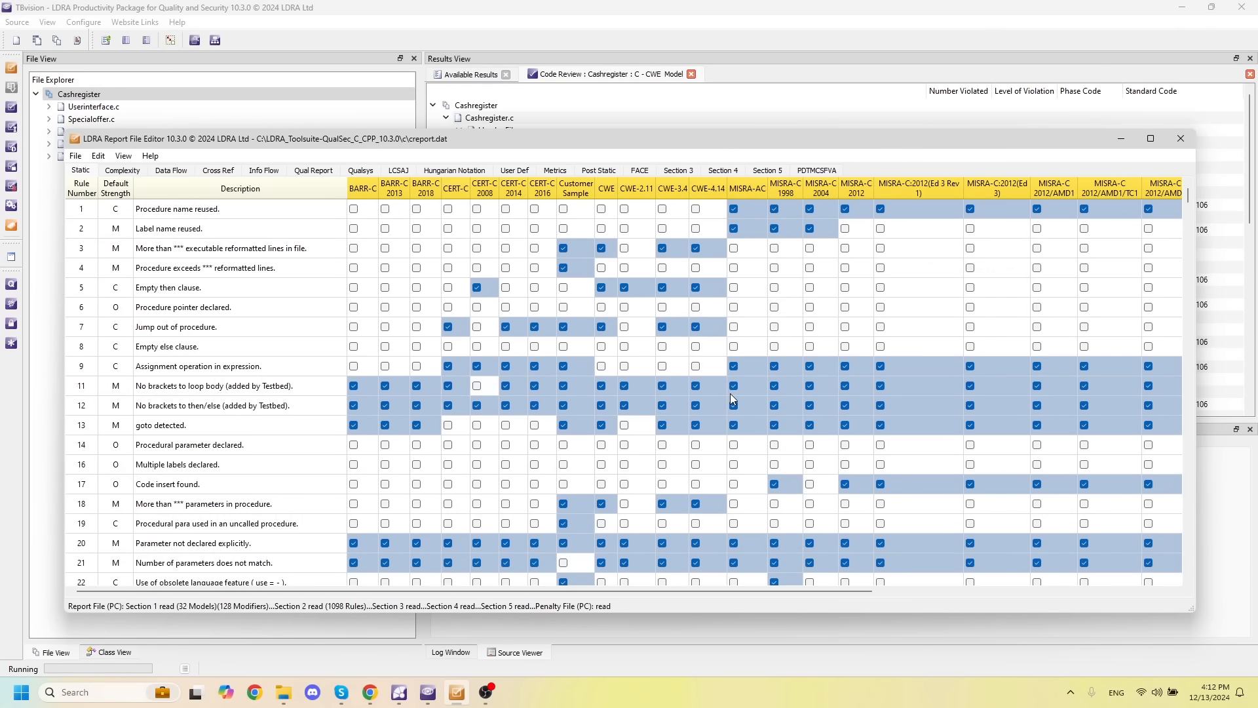
mouse_move(731, 405)
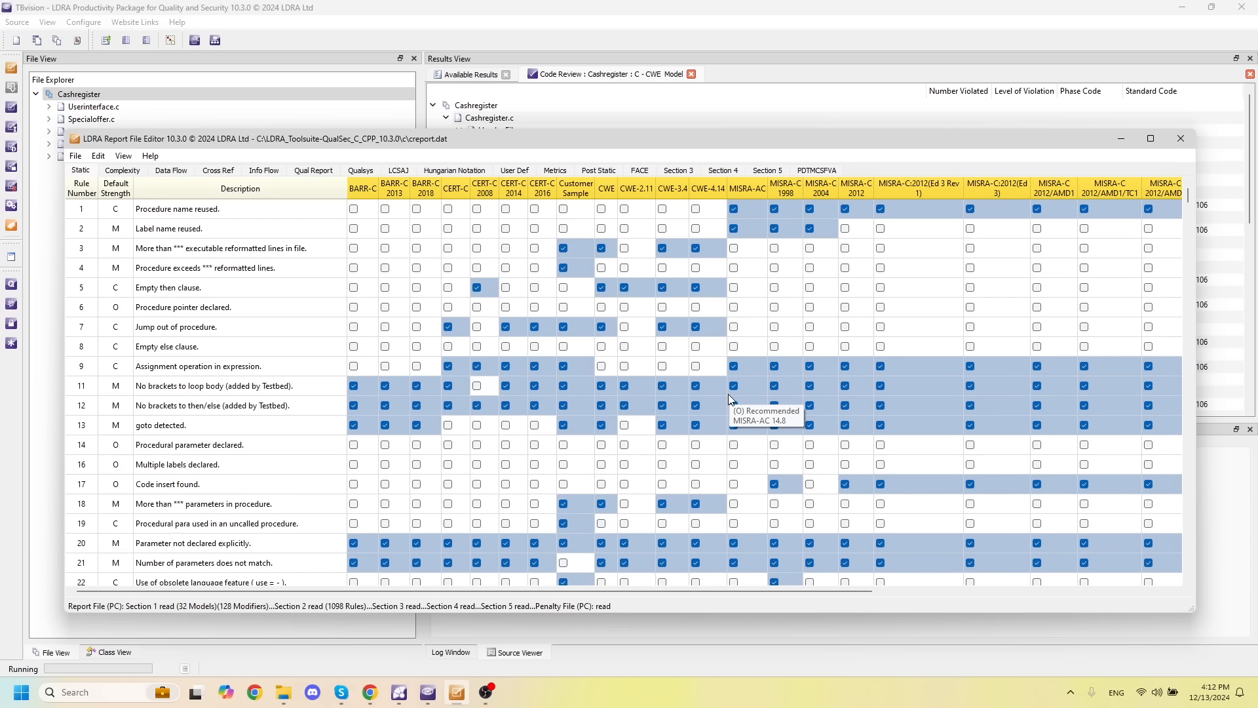
mouse_move(586, 177)
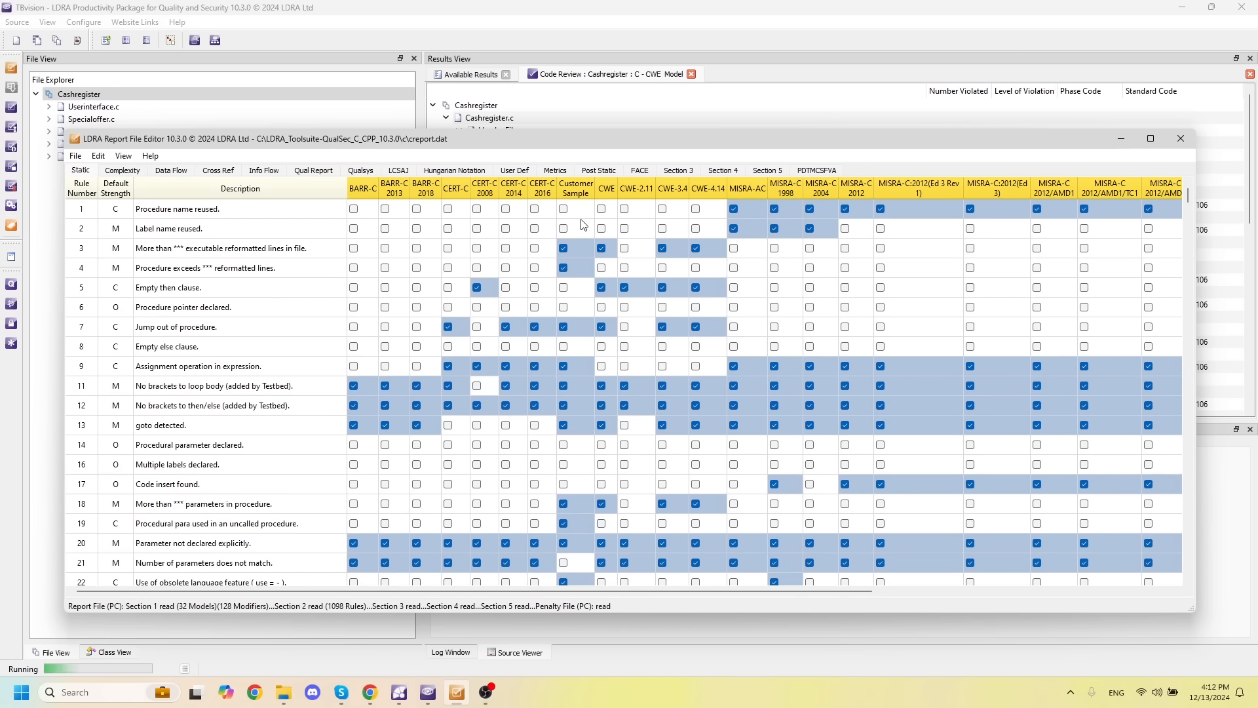
mouse_move(589, 210)
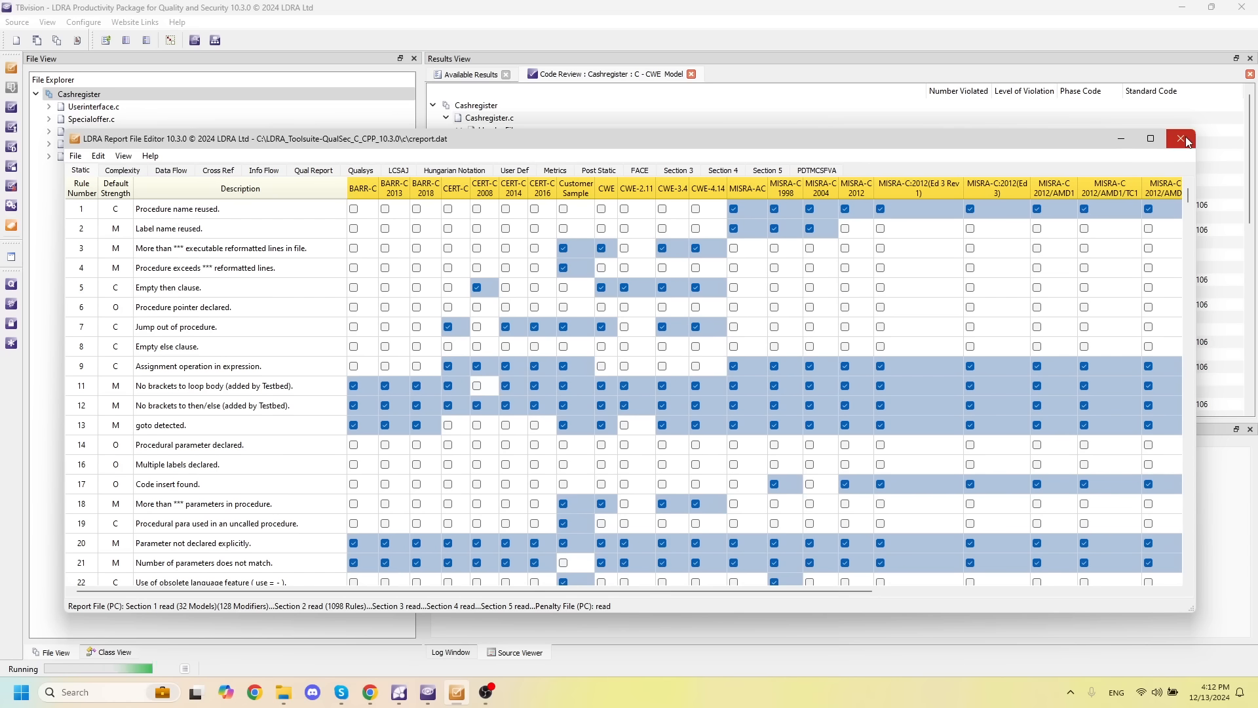
- Close the Report File Editor and select the endSession numeric-literal violation in the code review results
click(1181, 137)
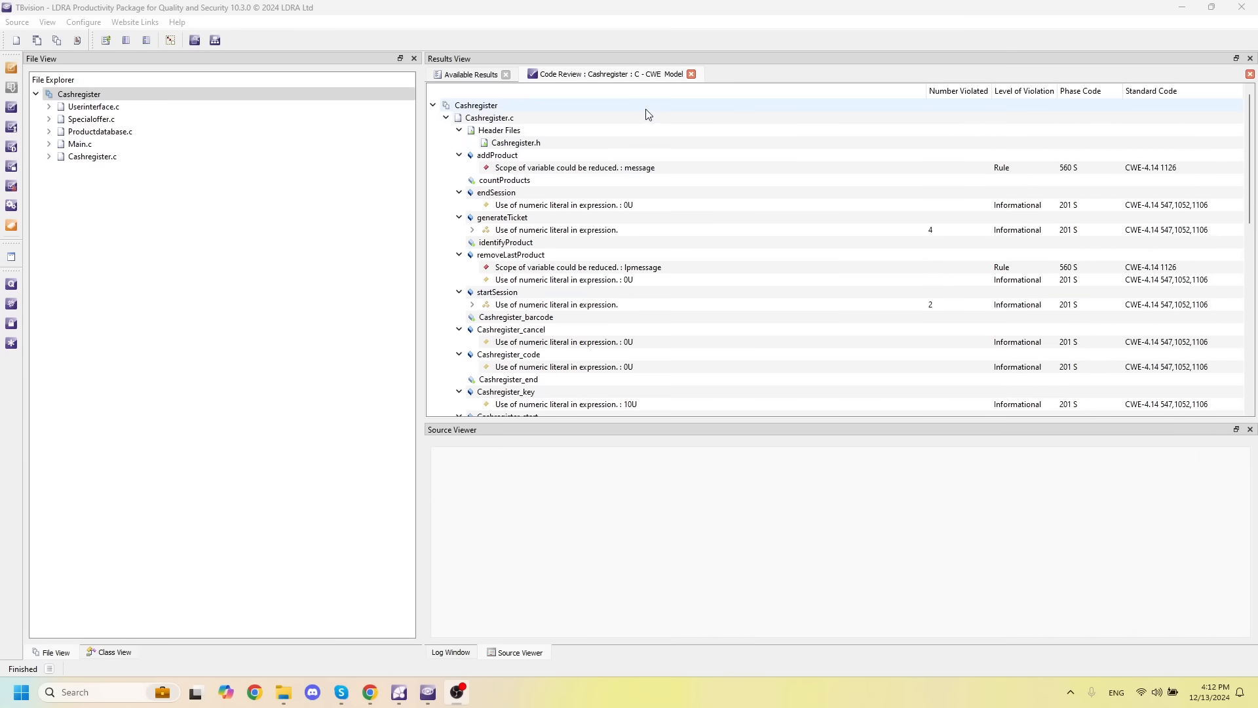
click(508, 379)
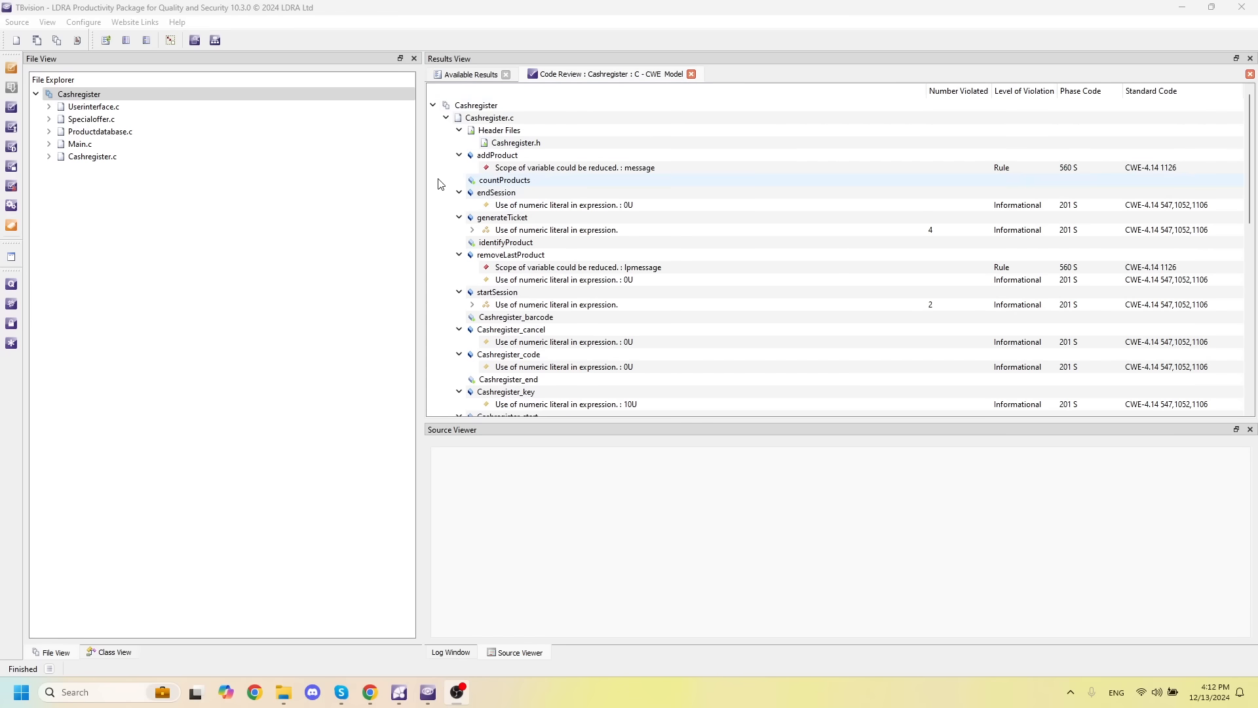
click(574, 166)
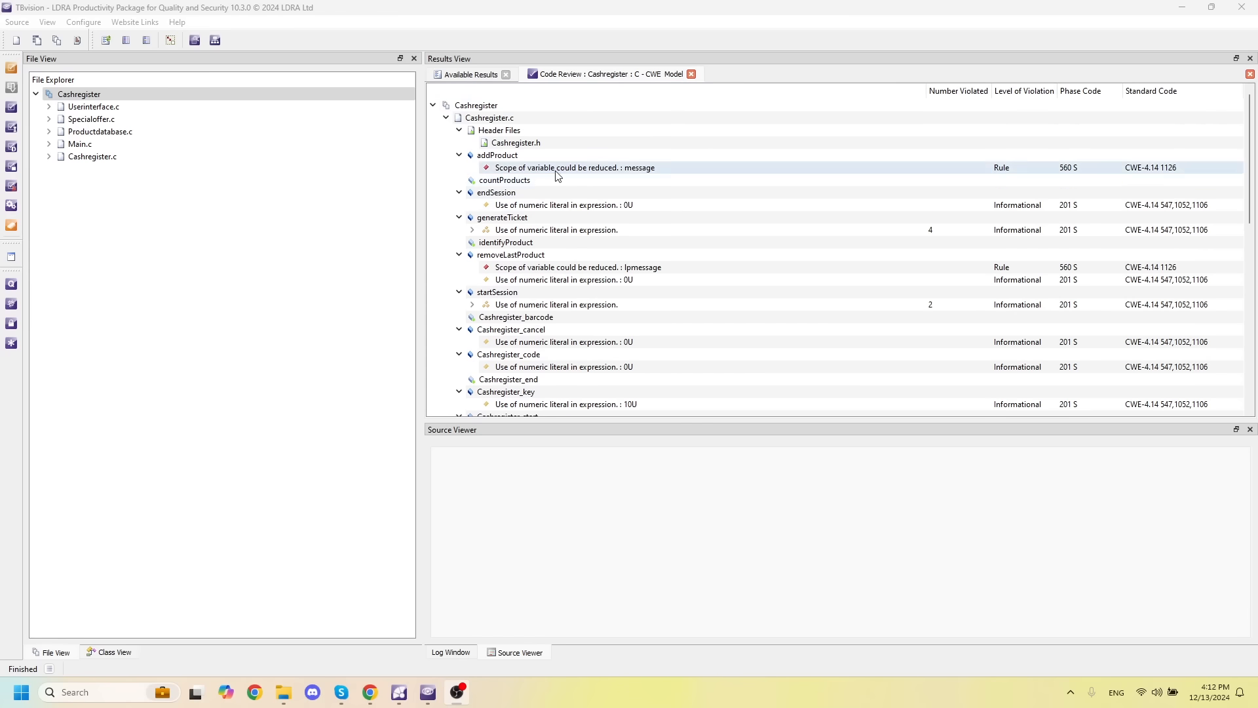
- Exclude the individual numeric-literal violation under endSession so the function lists no violations
right_click(562, 204)
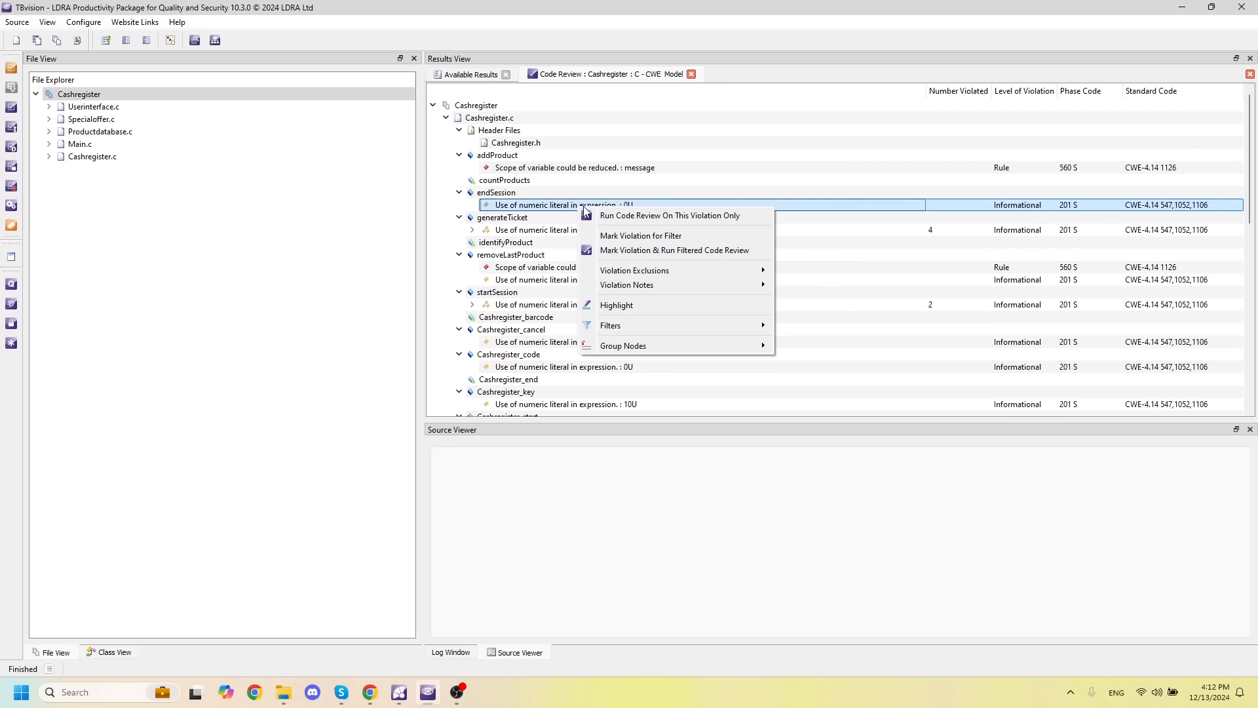
mouse_move(634, 270)
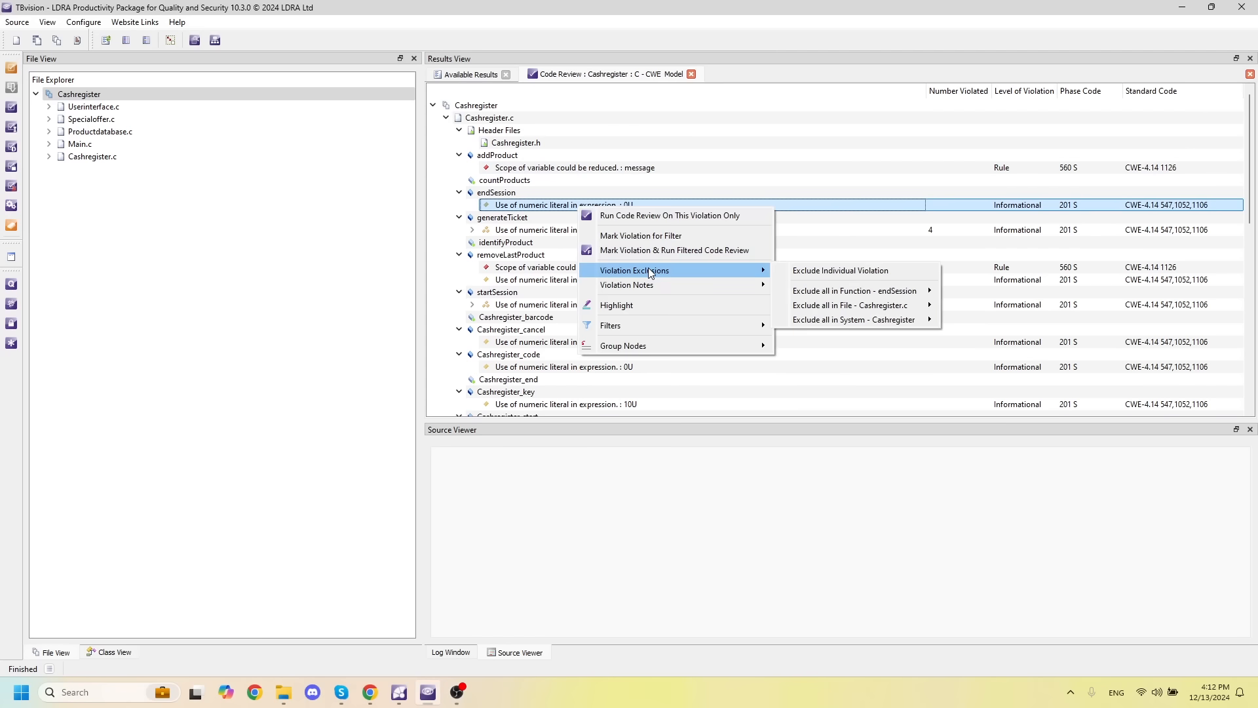
mouse_move(854, 270)
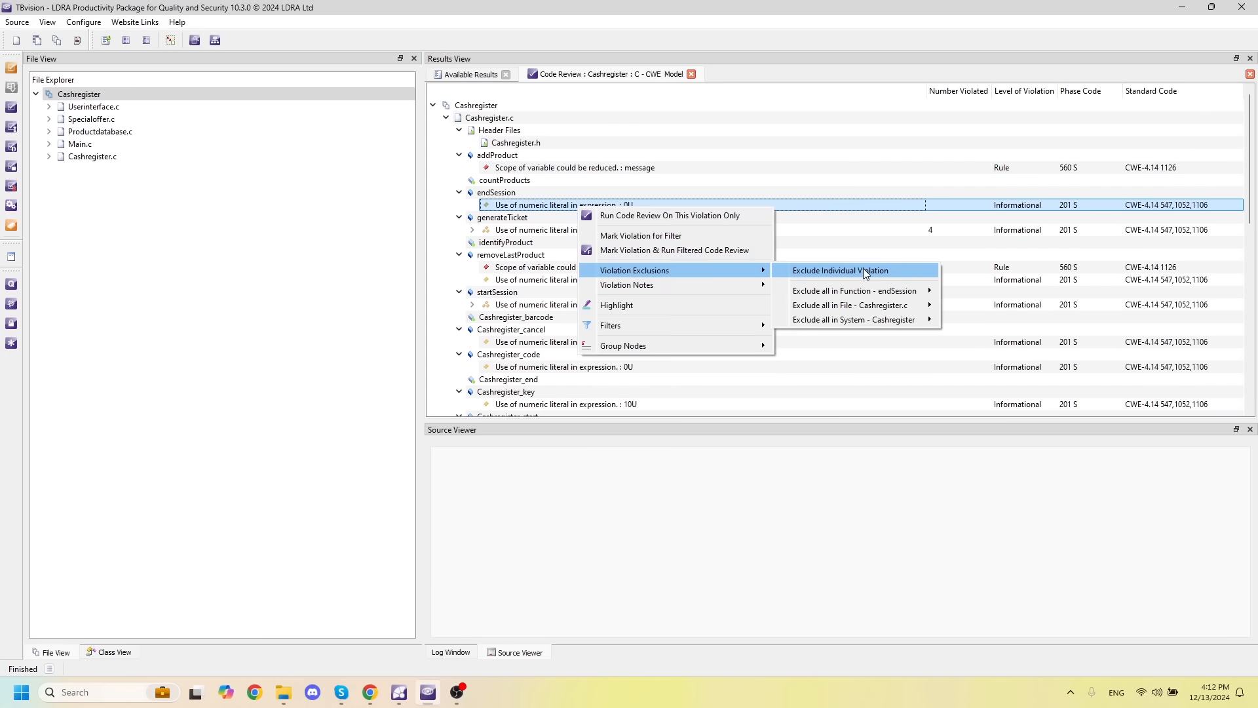
click(840, 270)
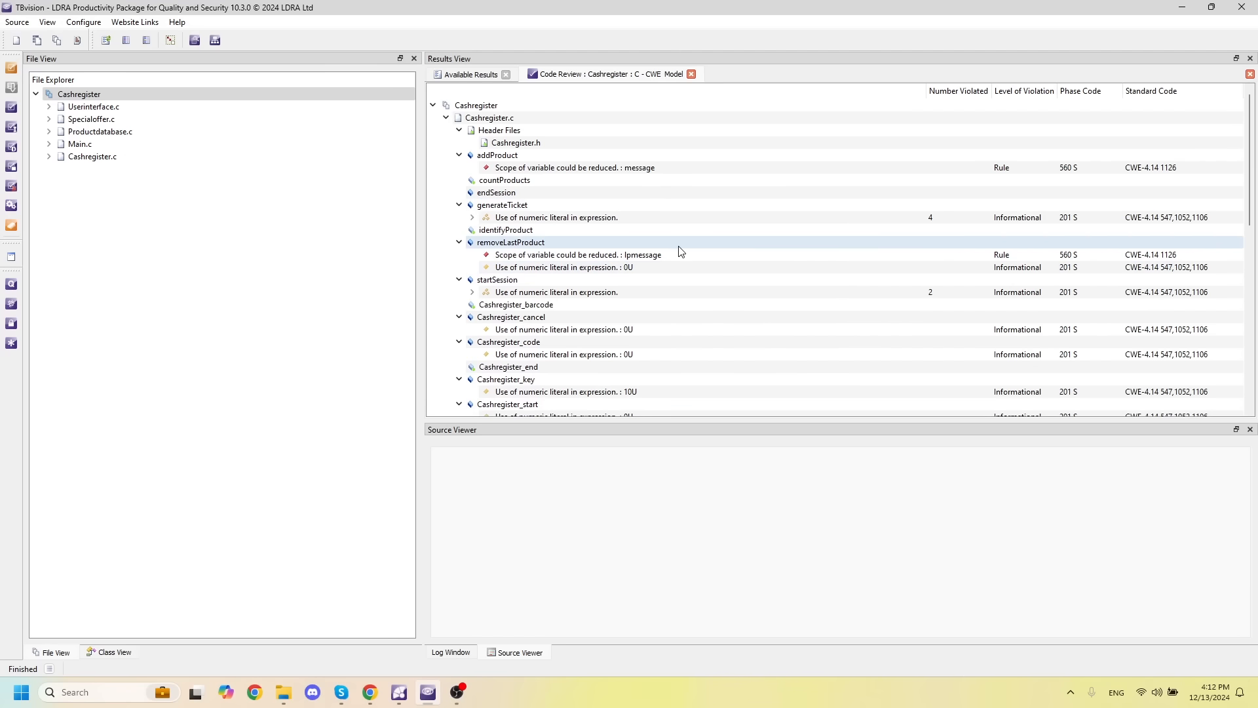
click(578, 254)
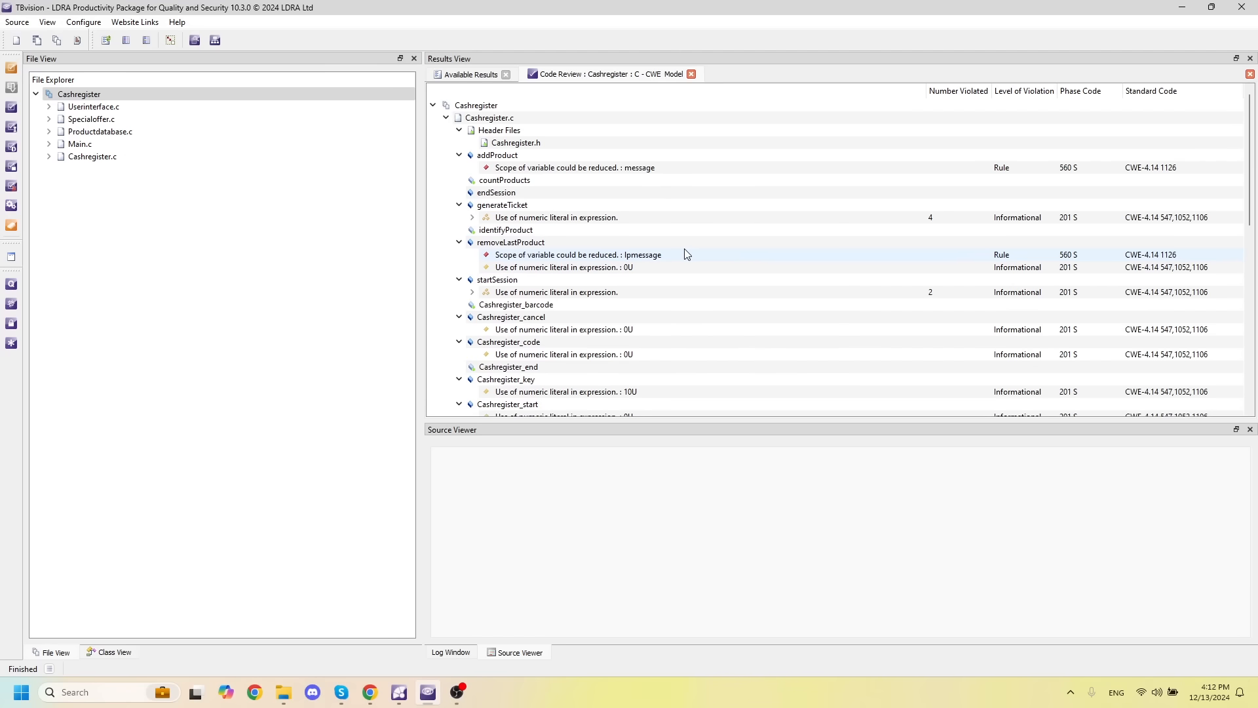
click(510, 243)
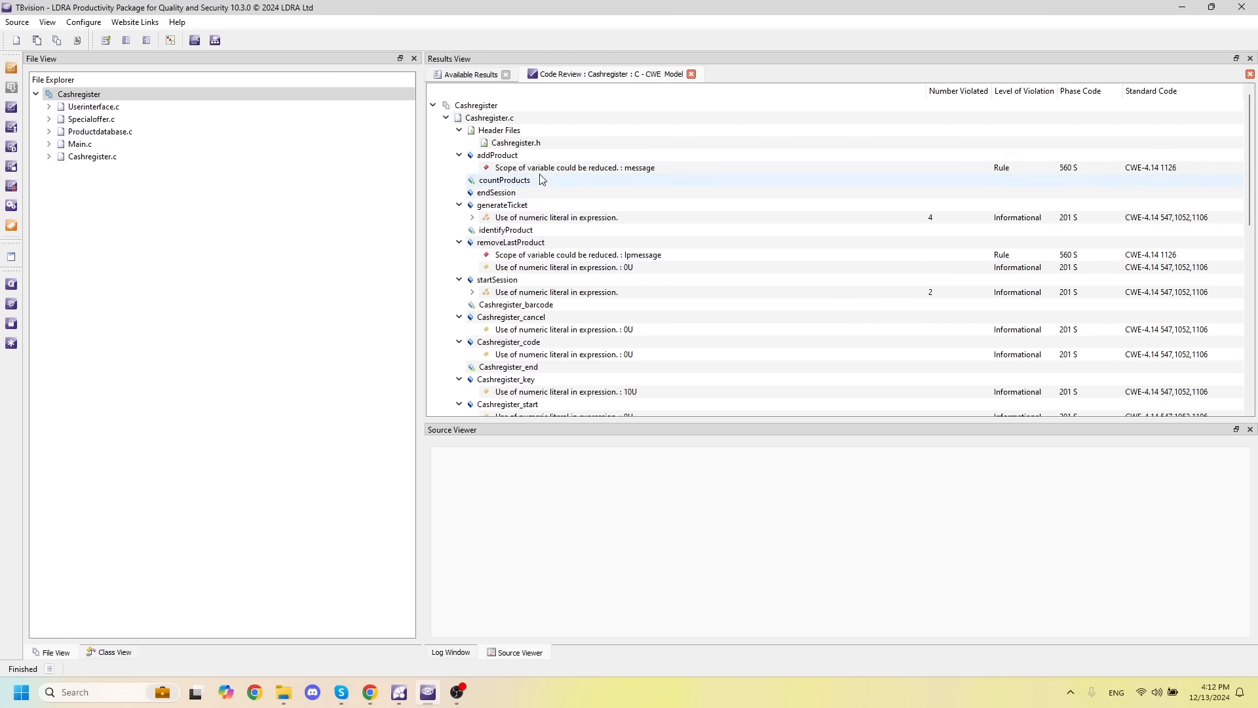
- Show addProduct's source with the reduced-scope warning on the message variable
double_click(574, 168)
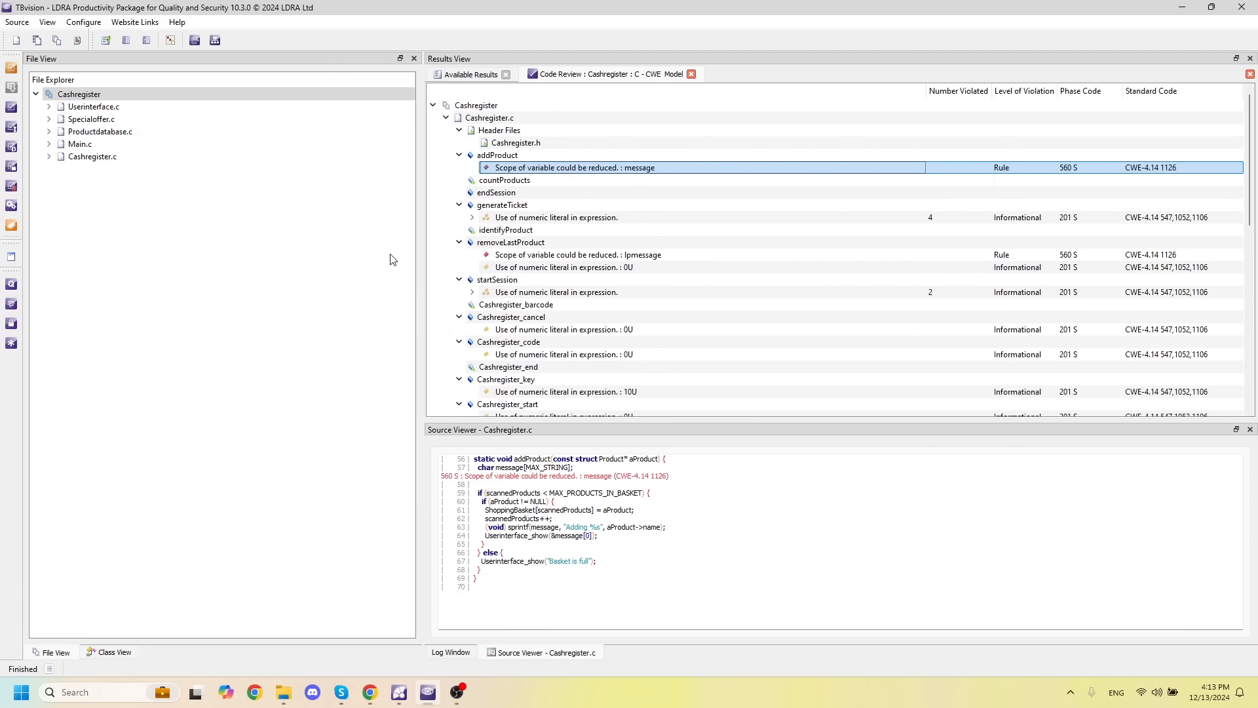
mouse_move(228, 198)
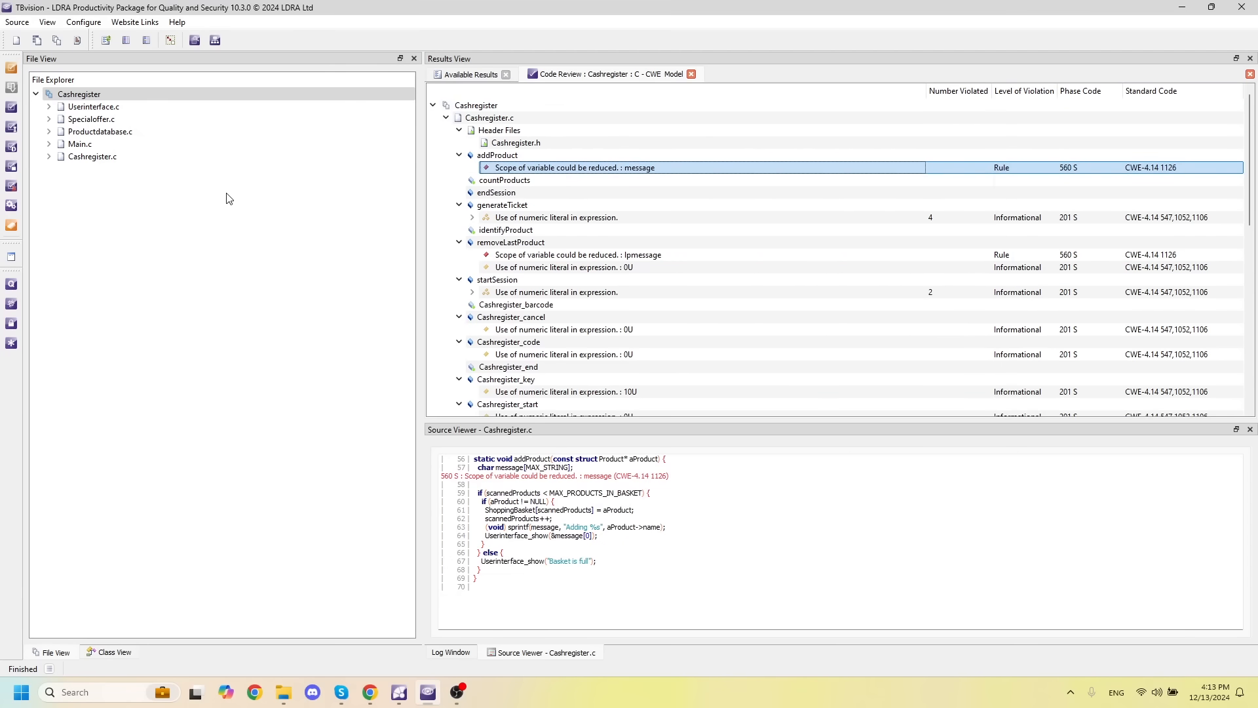
click(78, 94)
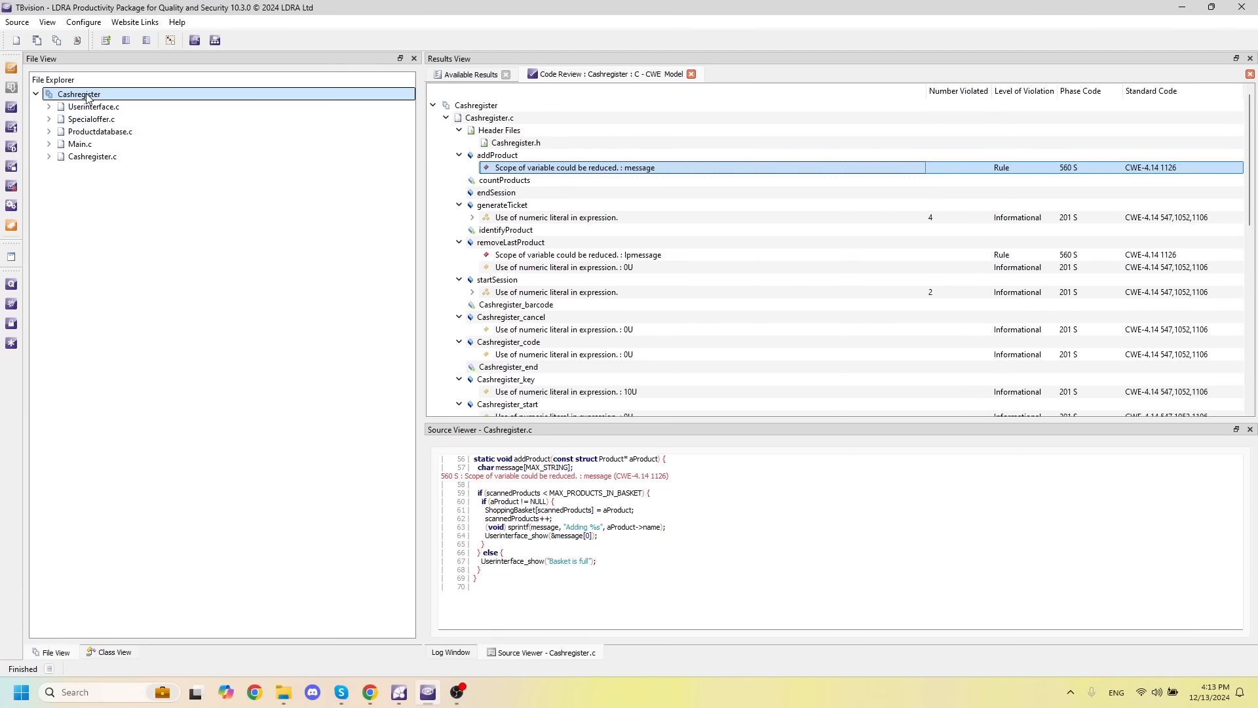
- Show the Cashregister quality review with clarity, maintainability and testability percentages per file and function
click(771, 74)
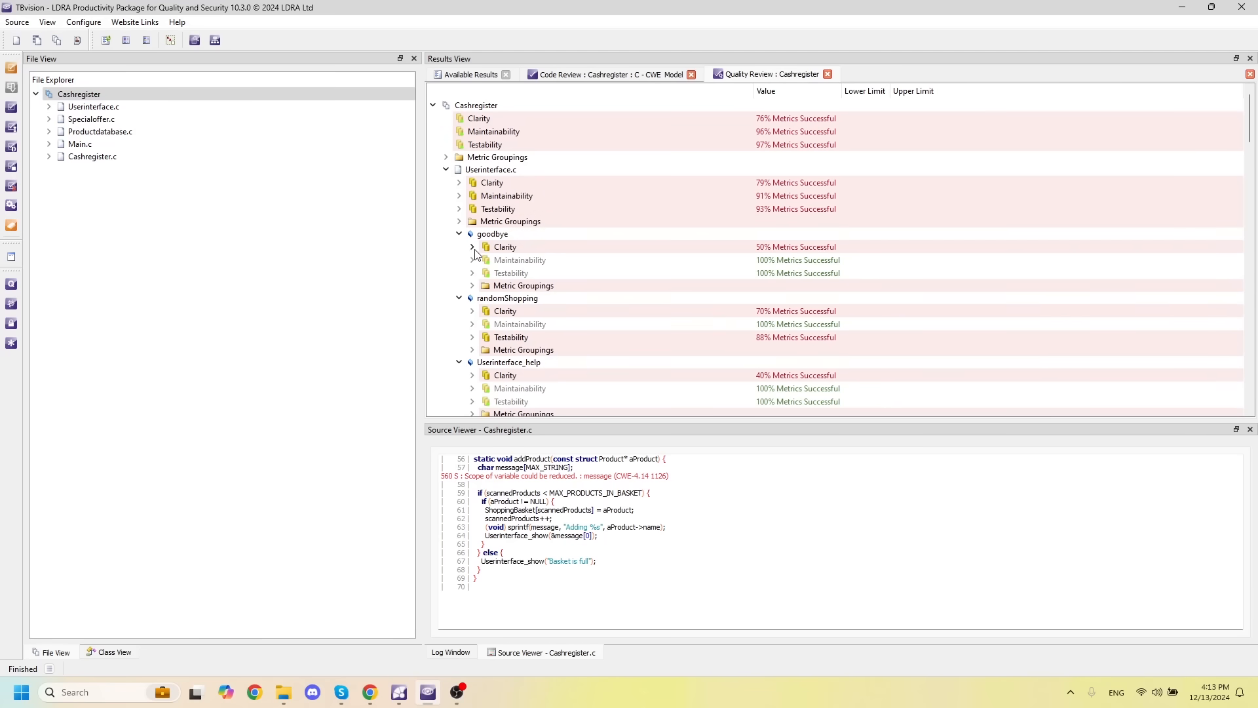
click(505, 247)
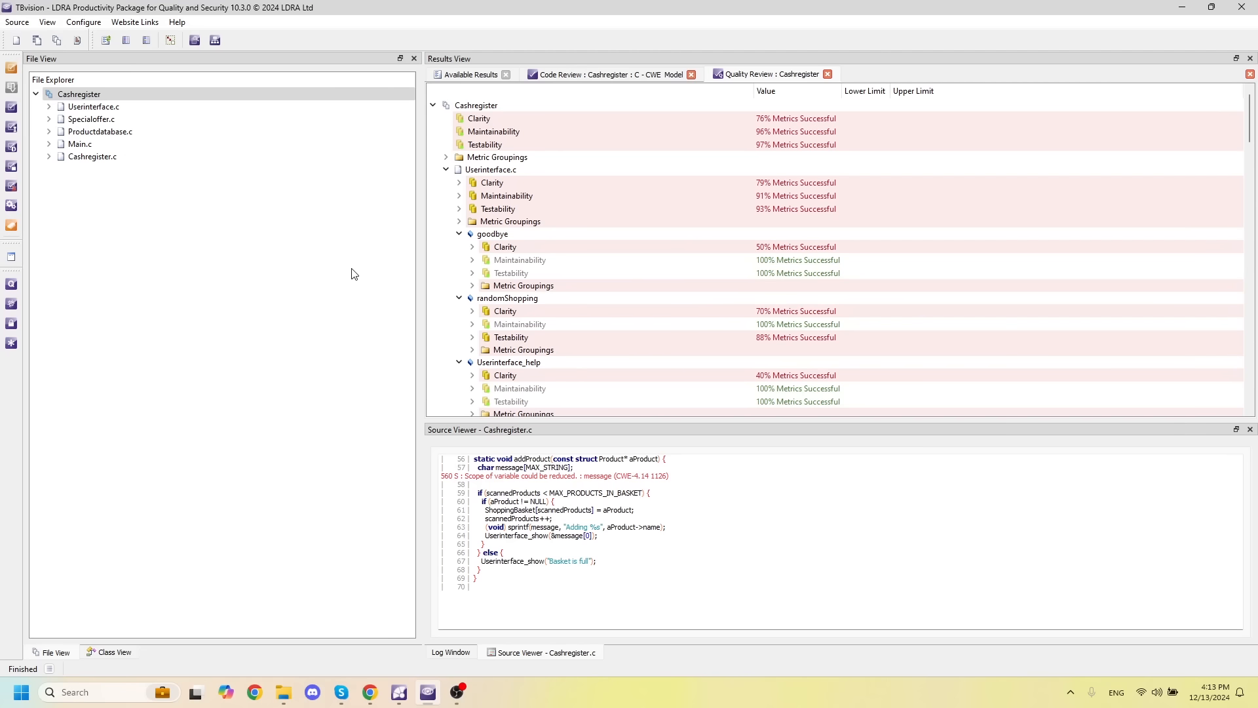
mouse_move(400, 389)
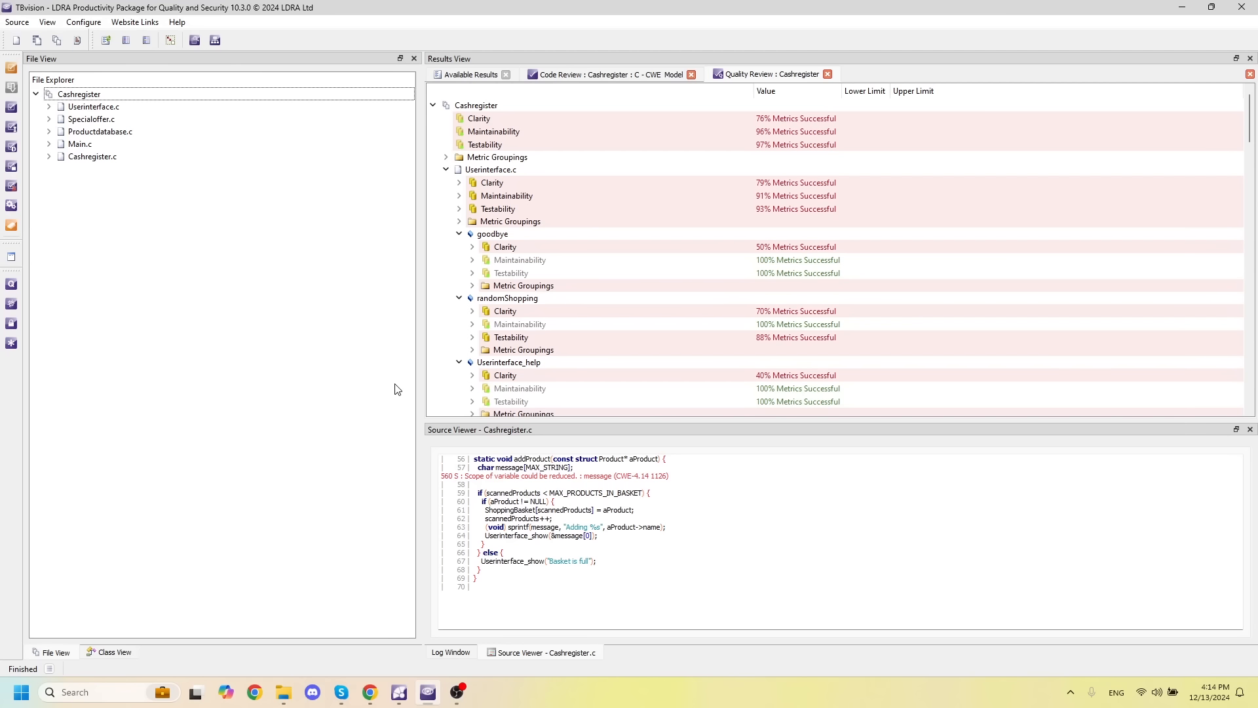
mouse_move(234, 291)
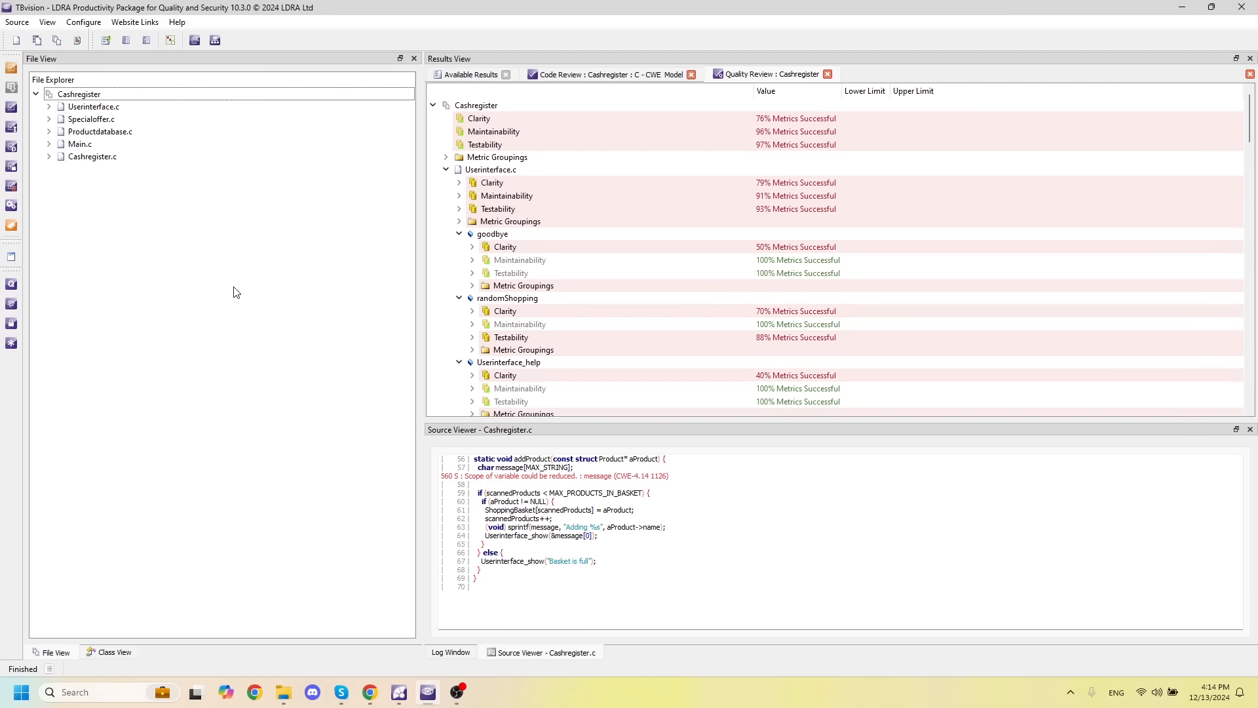
mouse_move(56, 176)
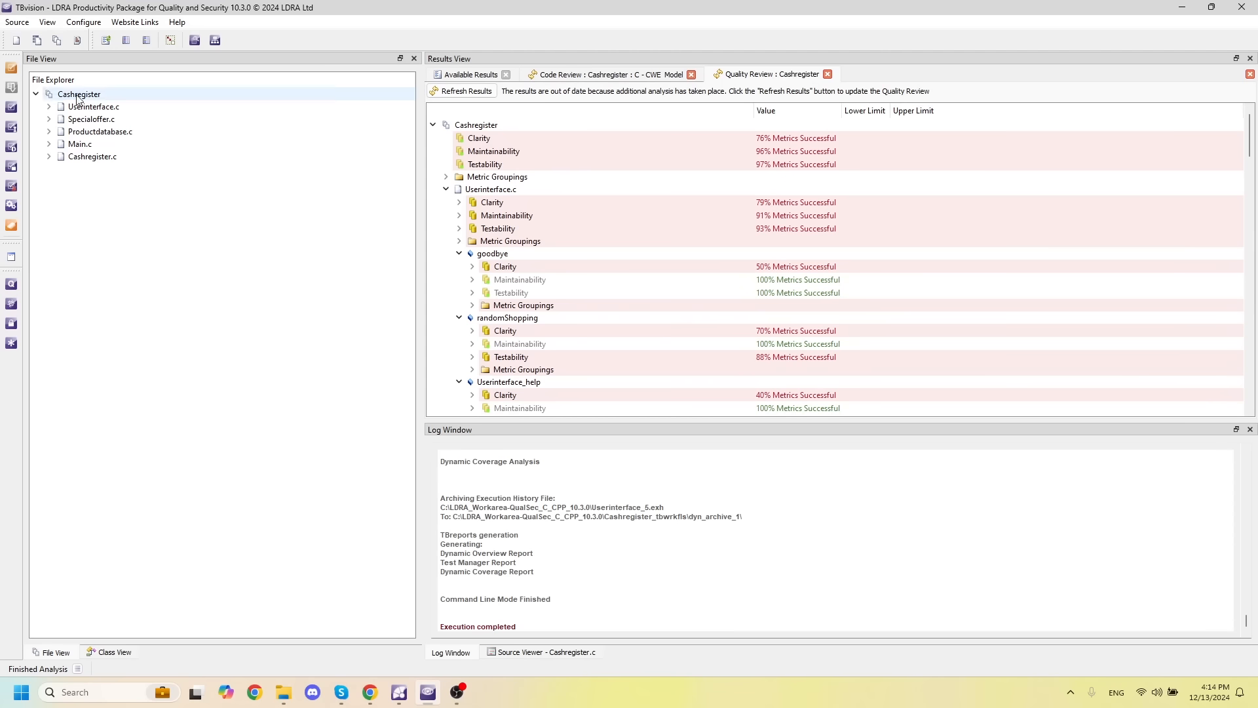
- Show Cashregister's code coverage: 82% statement and 60% branch/decision, failing per file and function
click(80, 144)
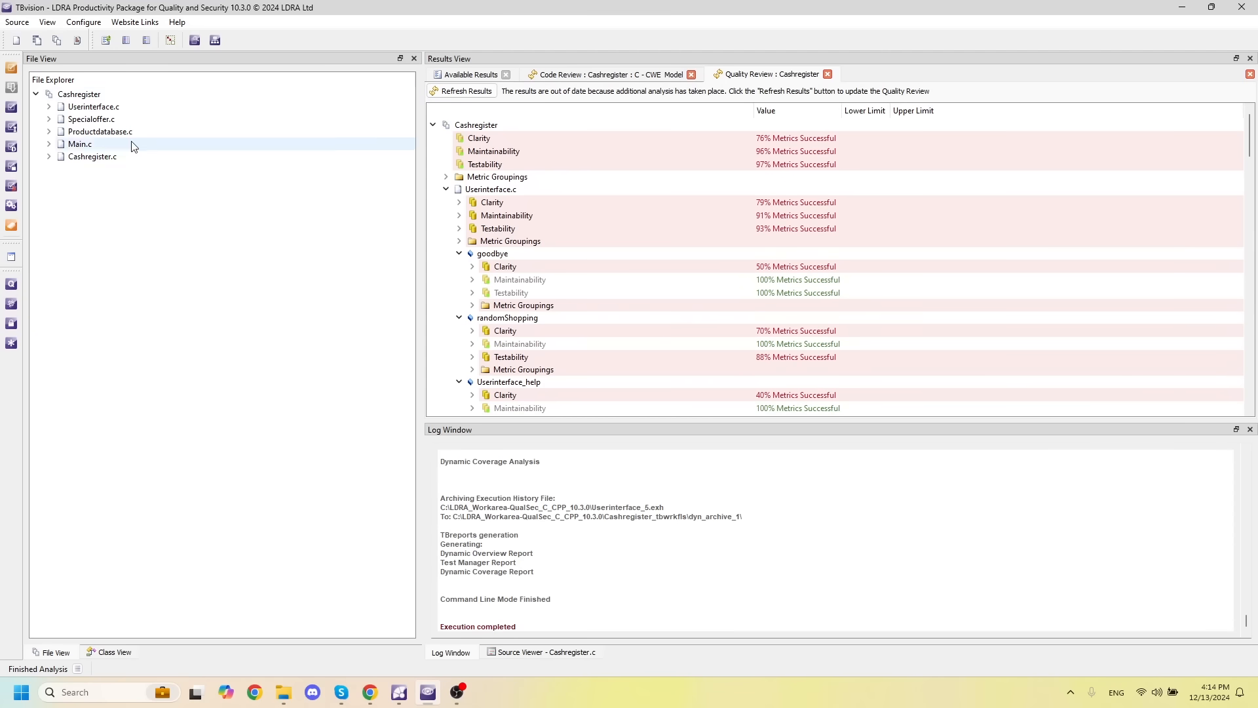
right_click(76, 94)
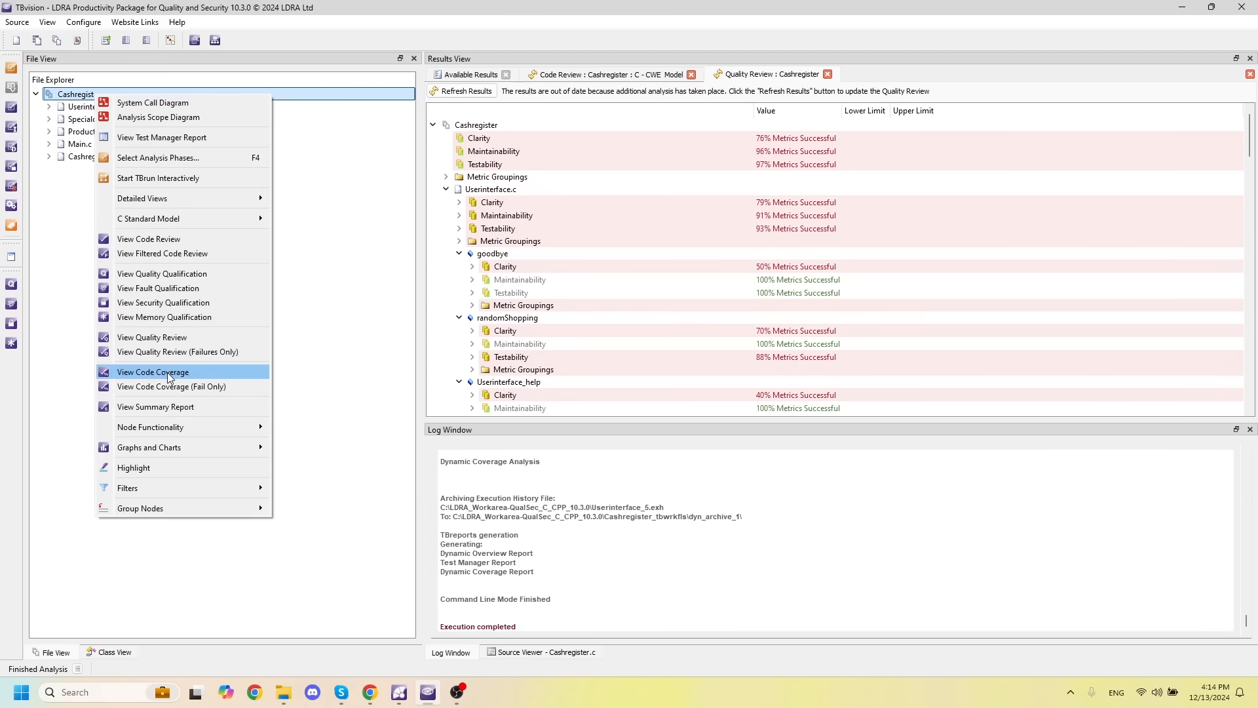
click(152, 371)
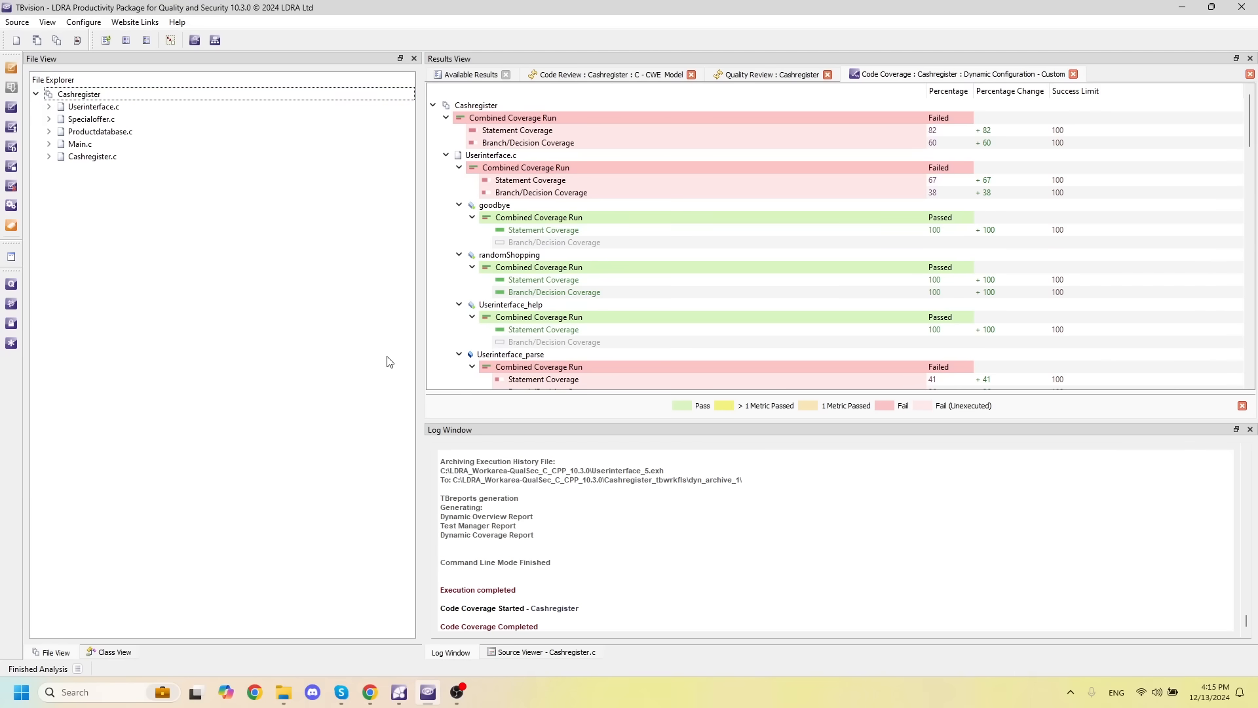
mouse_move(378, 345)
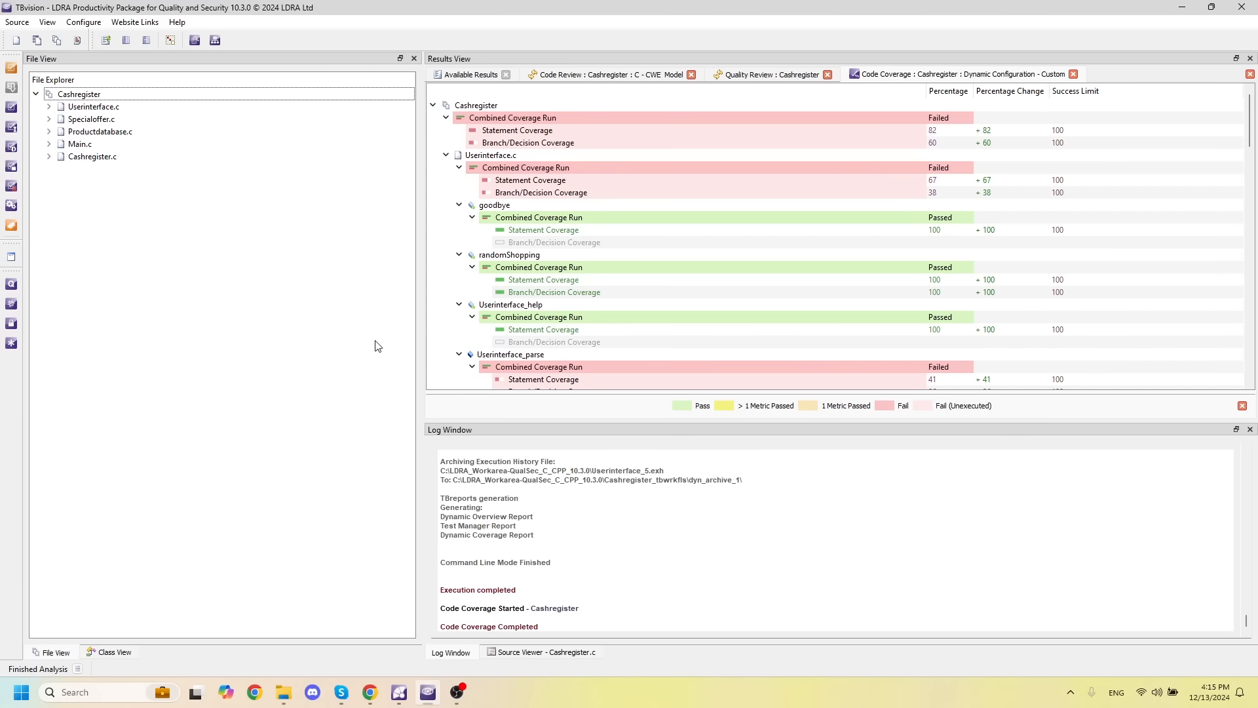
- Start TBrun interactively for Cashregister and load the Demo sequence of four addProduct test cases
right_click(77, 95)
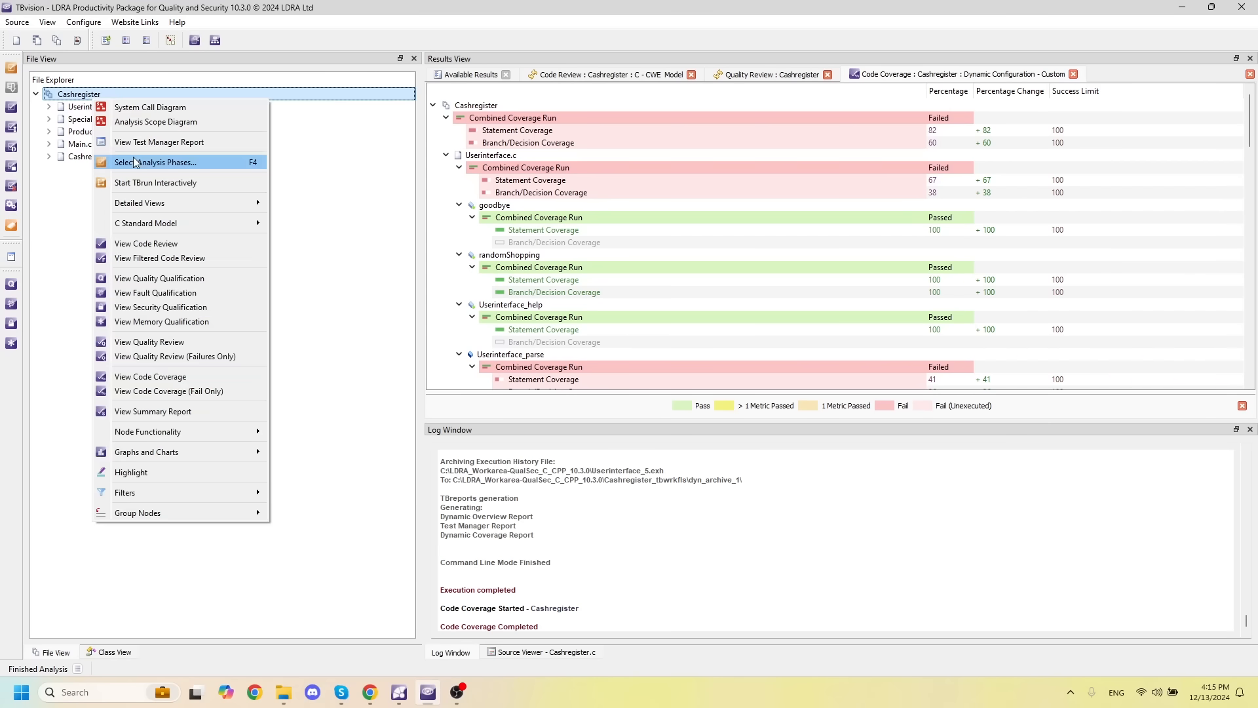
click(155, 183)
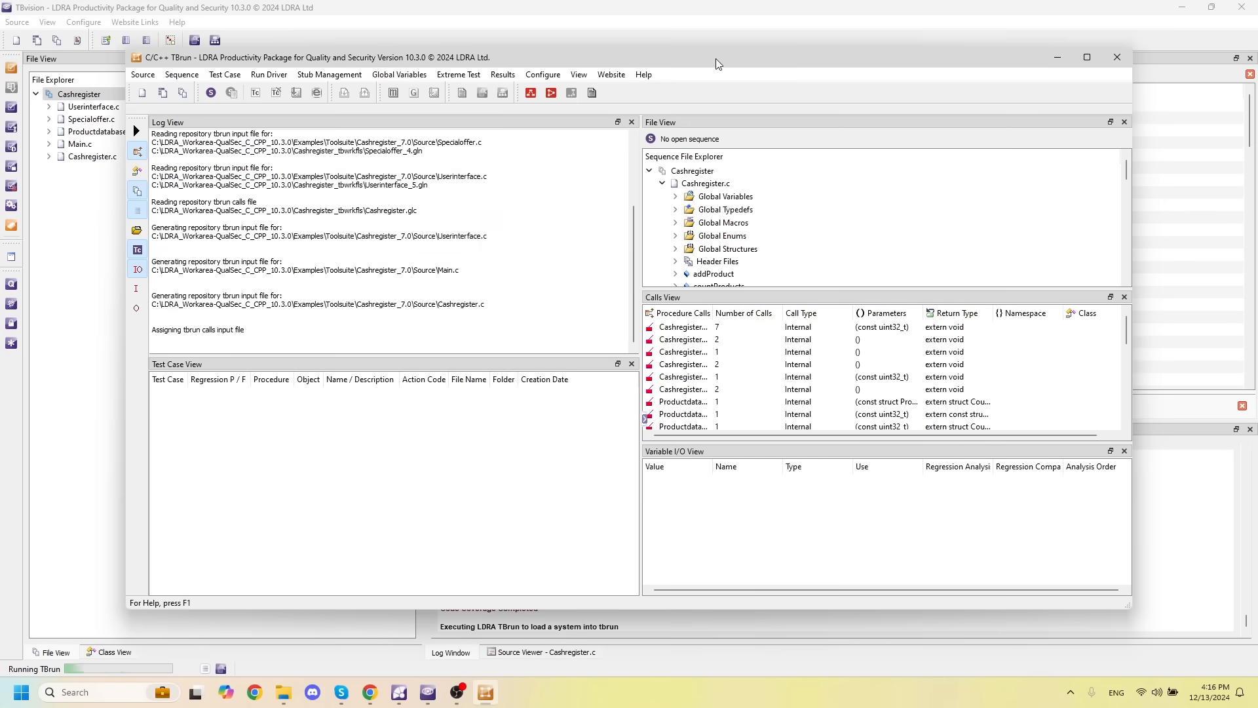
click(1086, 56)
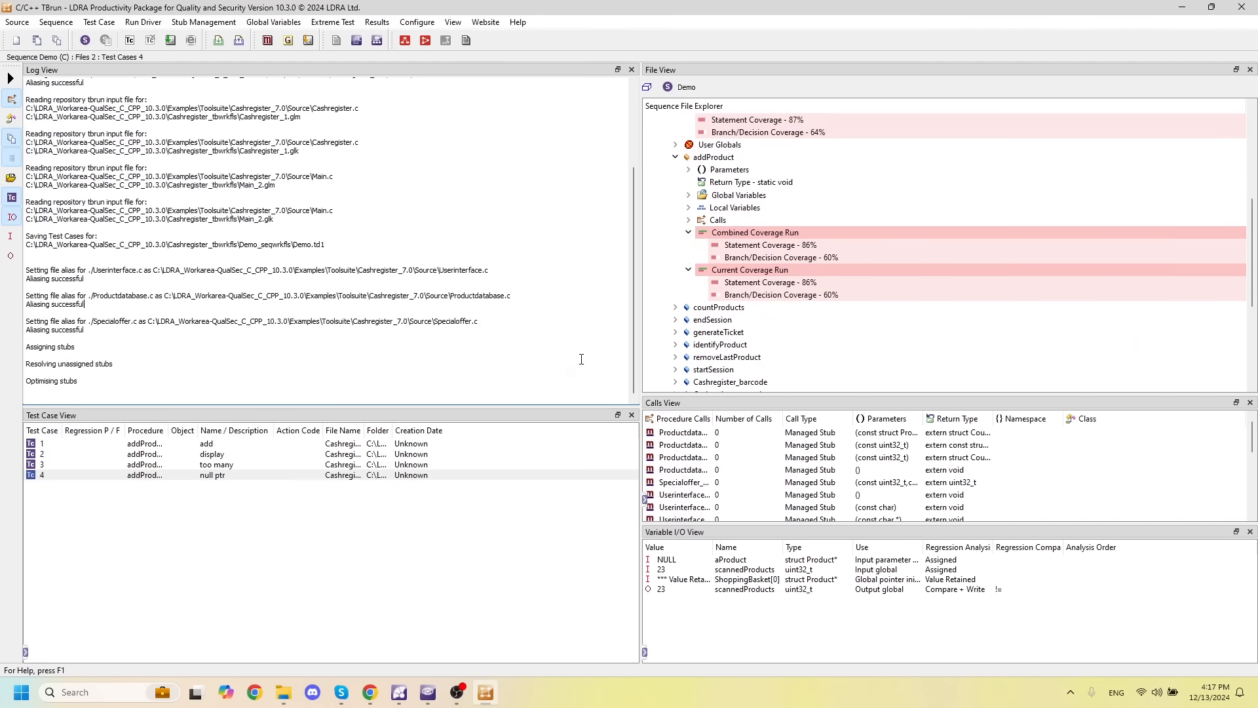
mouse_move(441, 448)
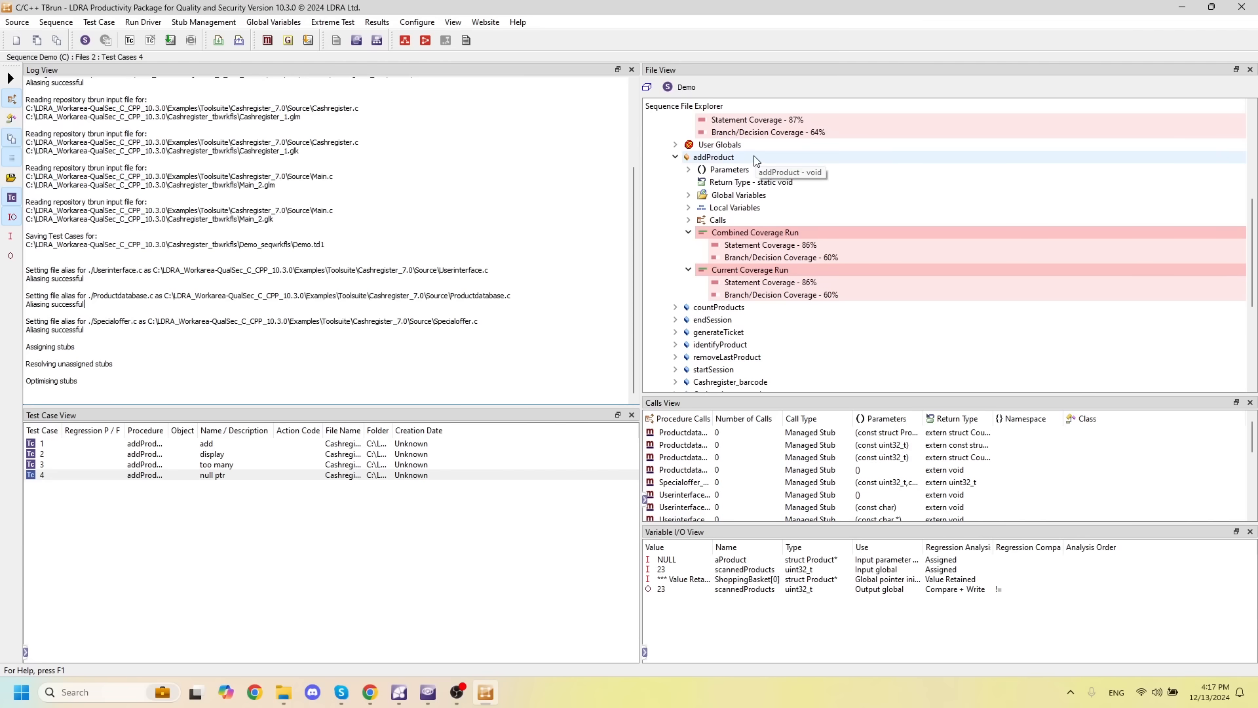
mouse_move(741, 256)
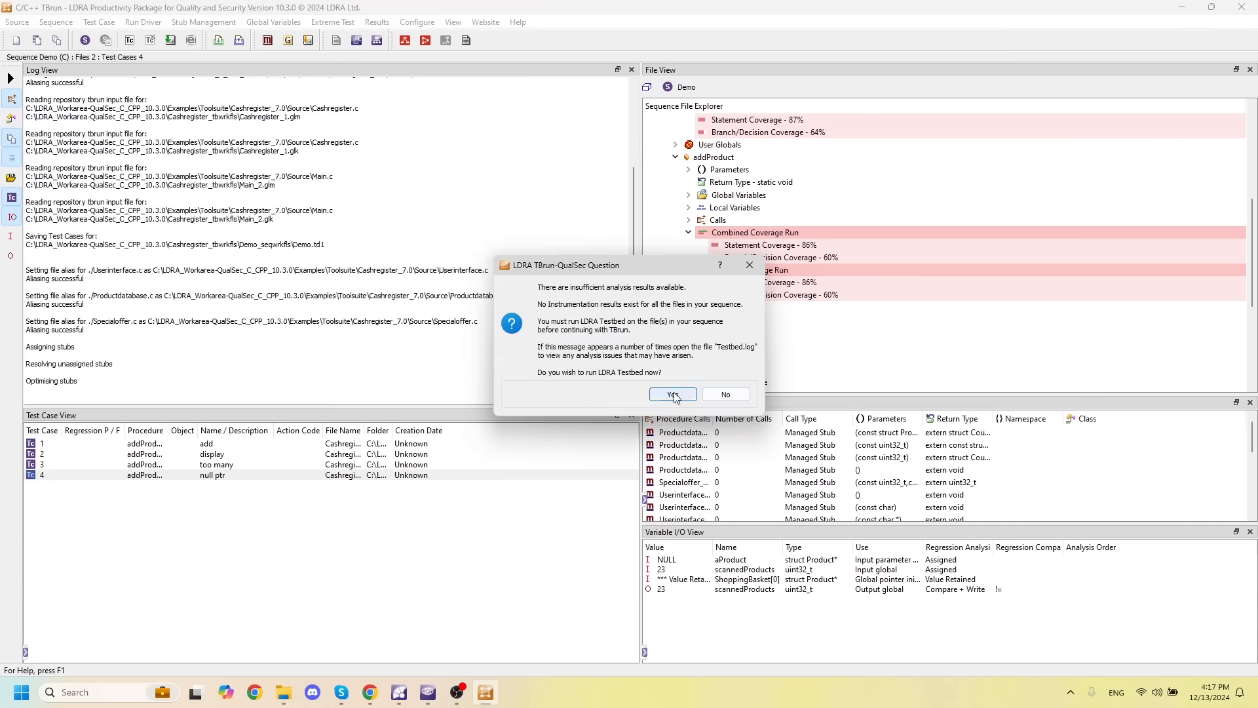
- Run the Testbed analysis so all four addProduct cases pass at 100% statement and branch coverage
click(671, 394)
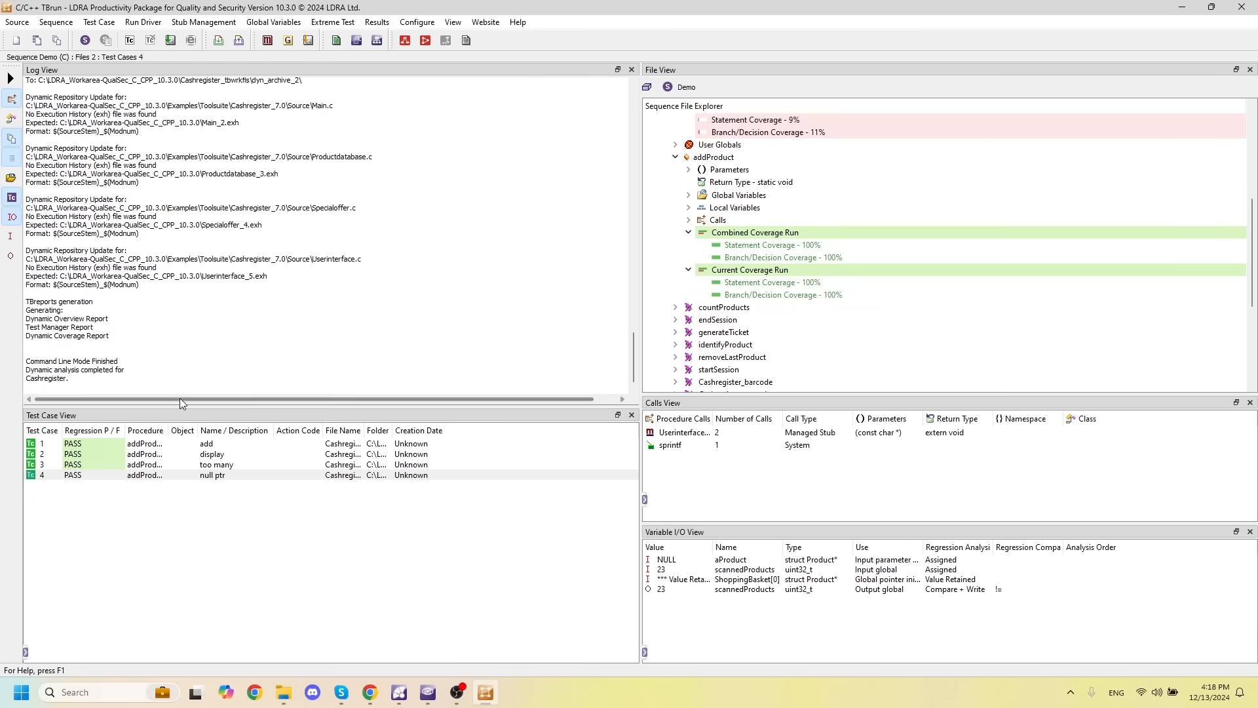
mouse_move(135, 388)
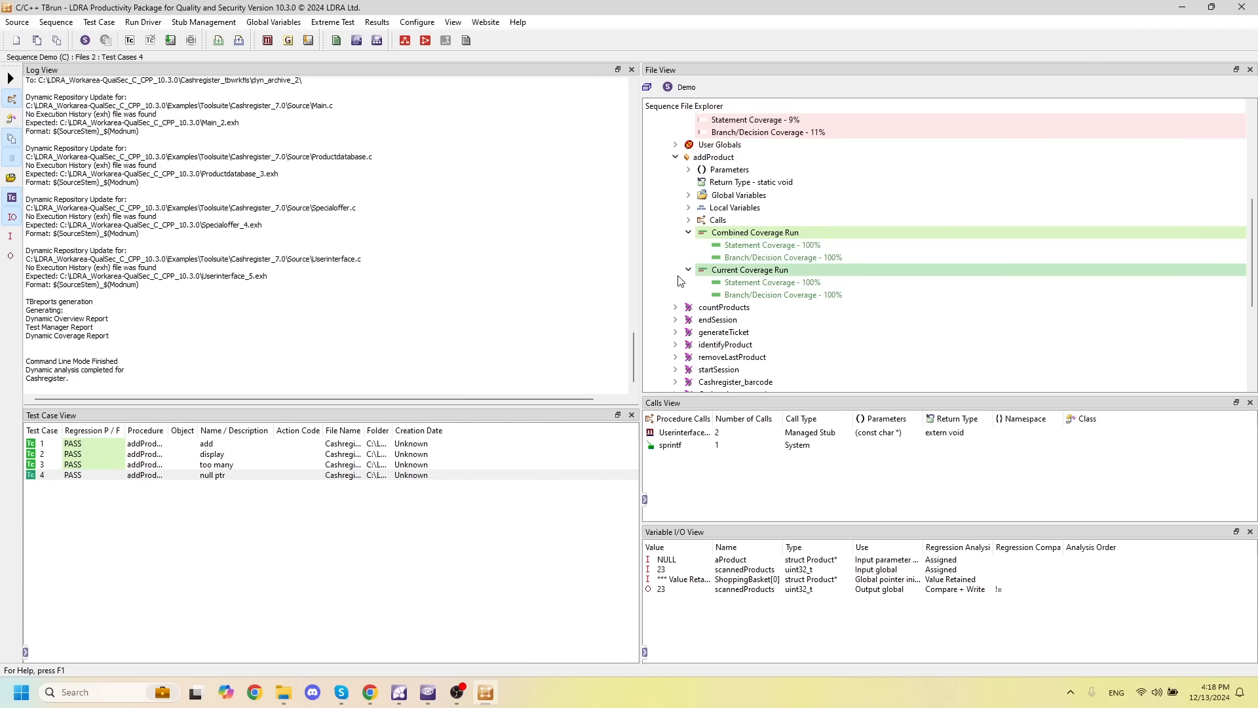
mouse_move(804, 254)
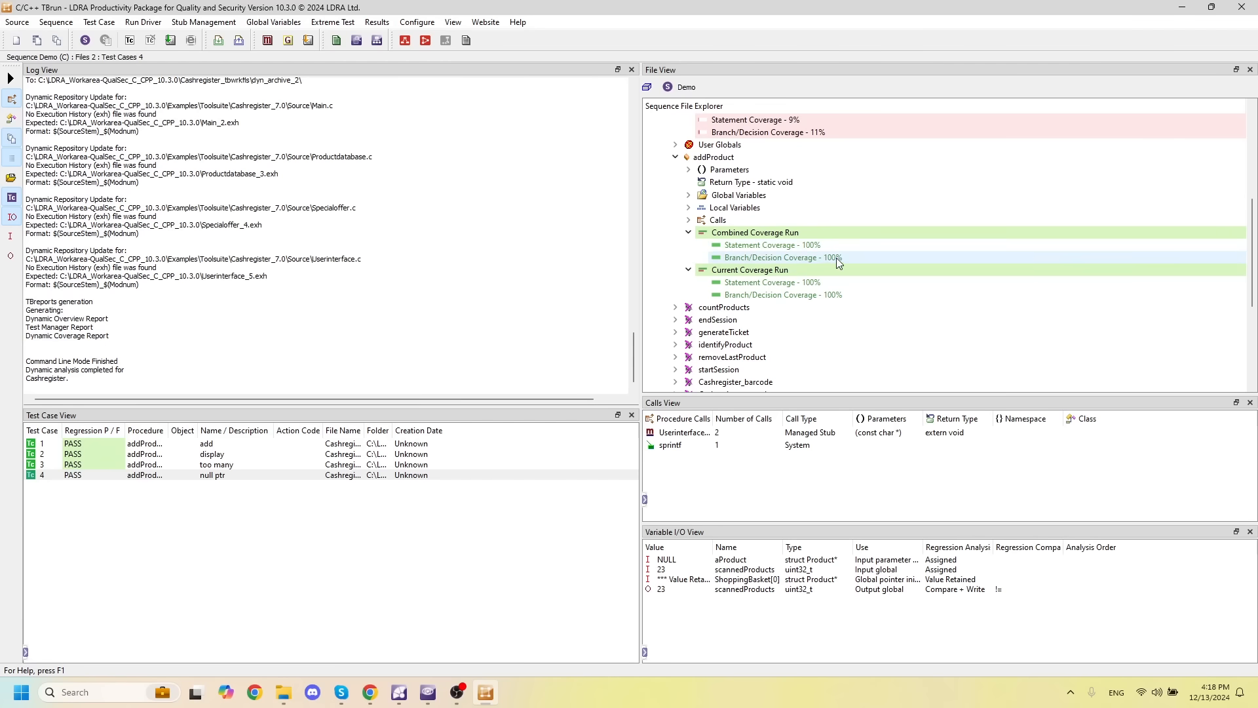
mouse_move(724, 258)
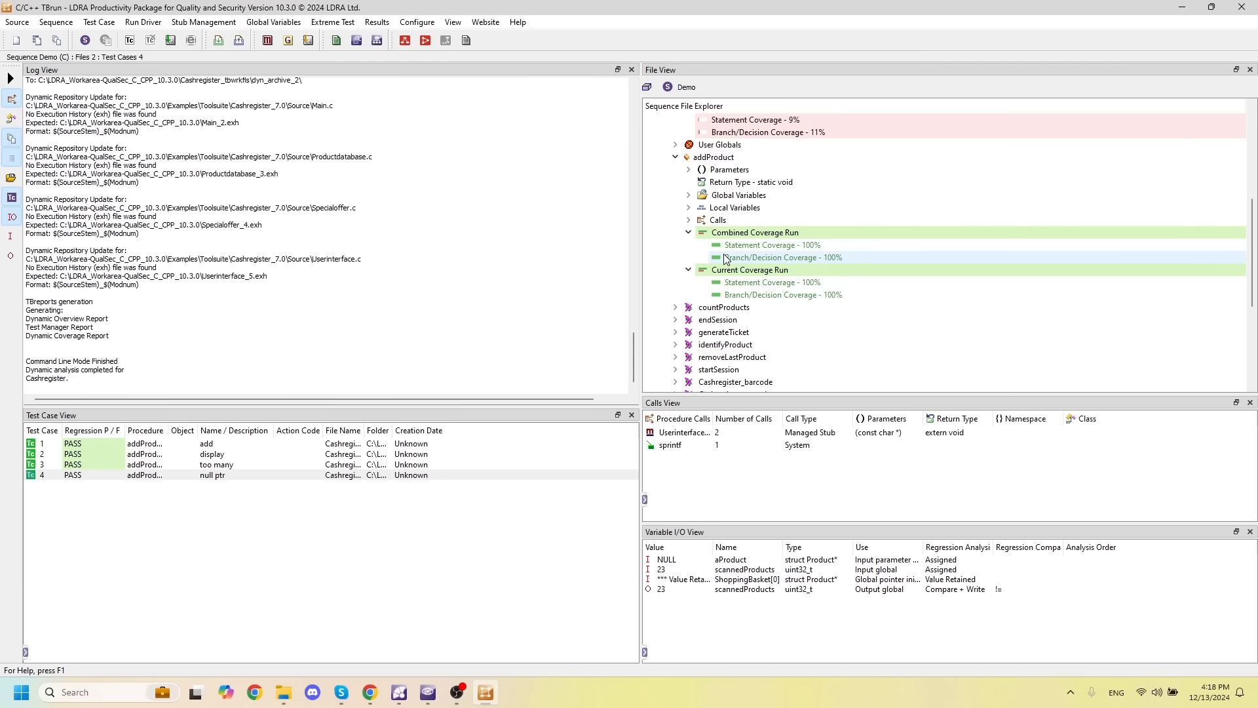
mouse_move(732, 266)
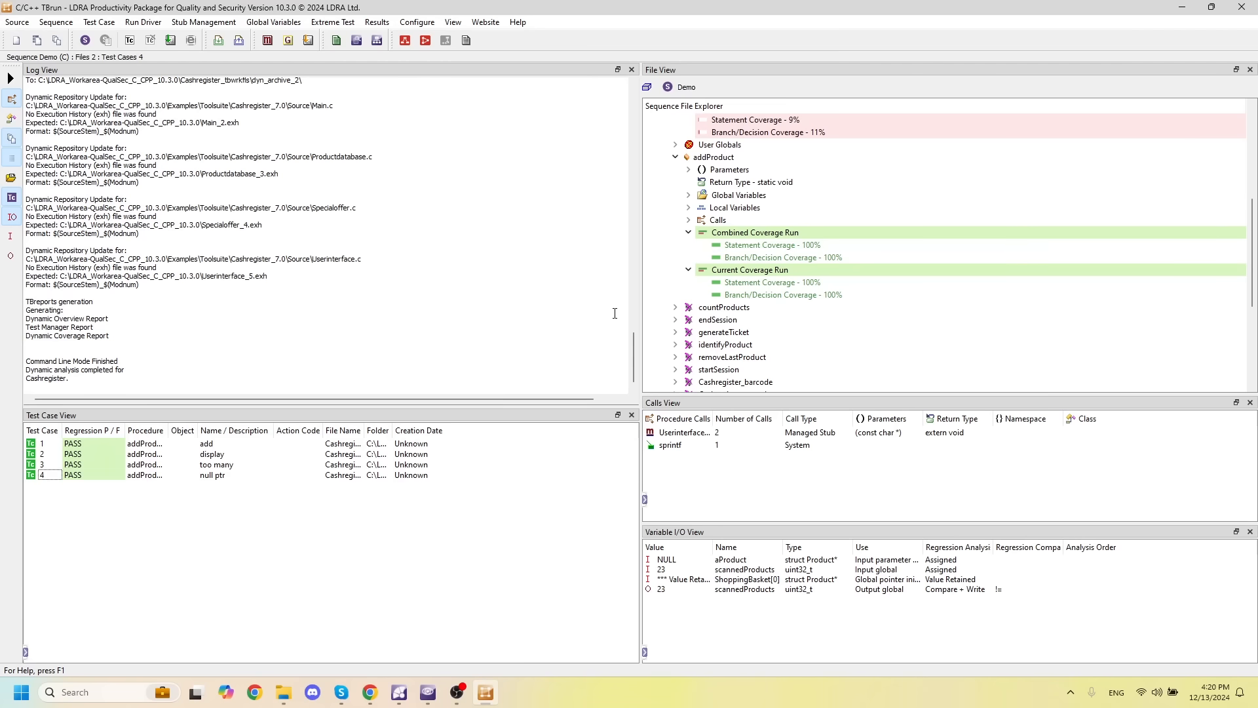
mouse_move(377, 83)
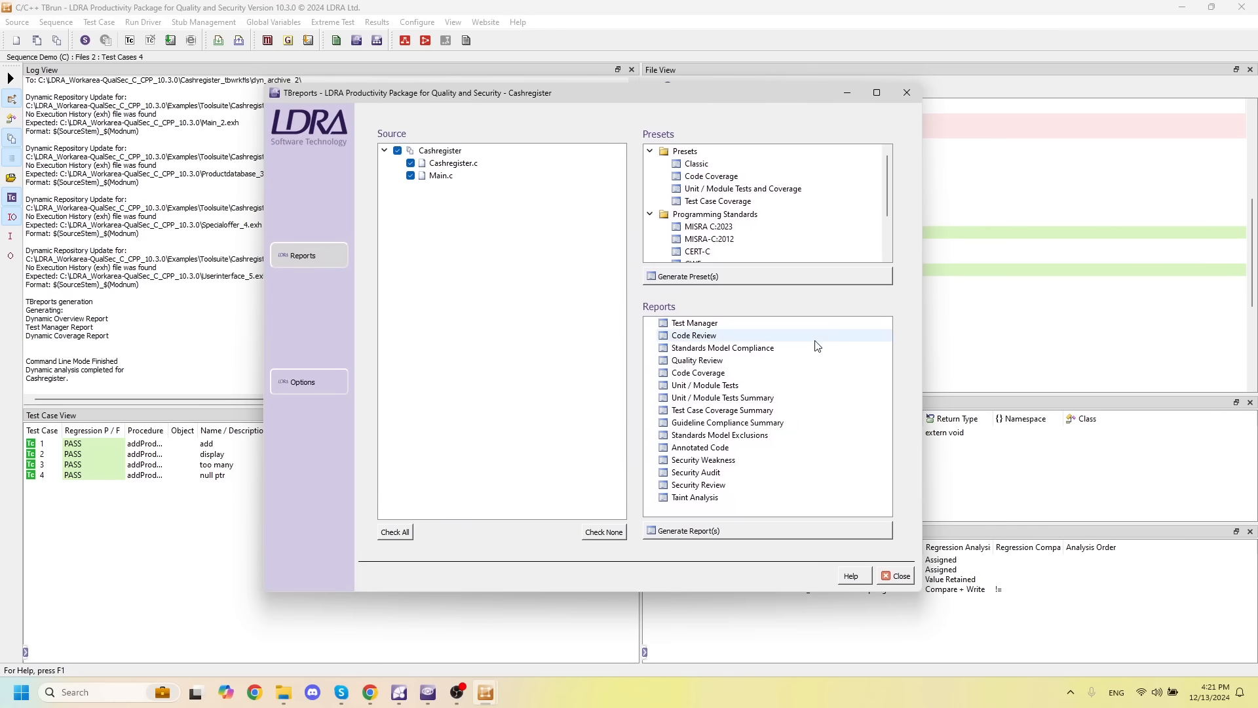
mouse_move(680, 338)
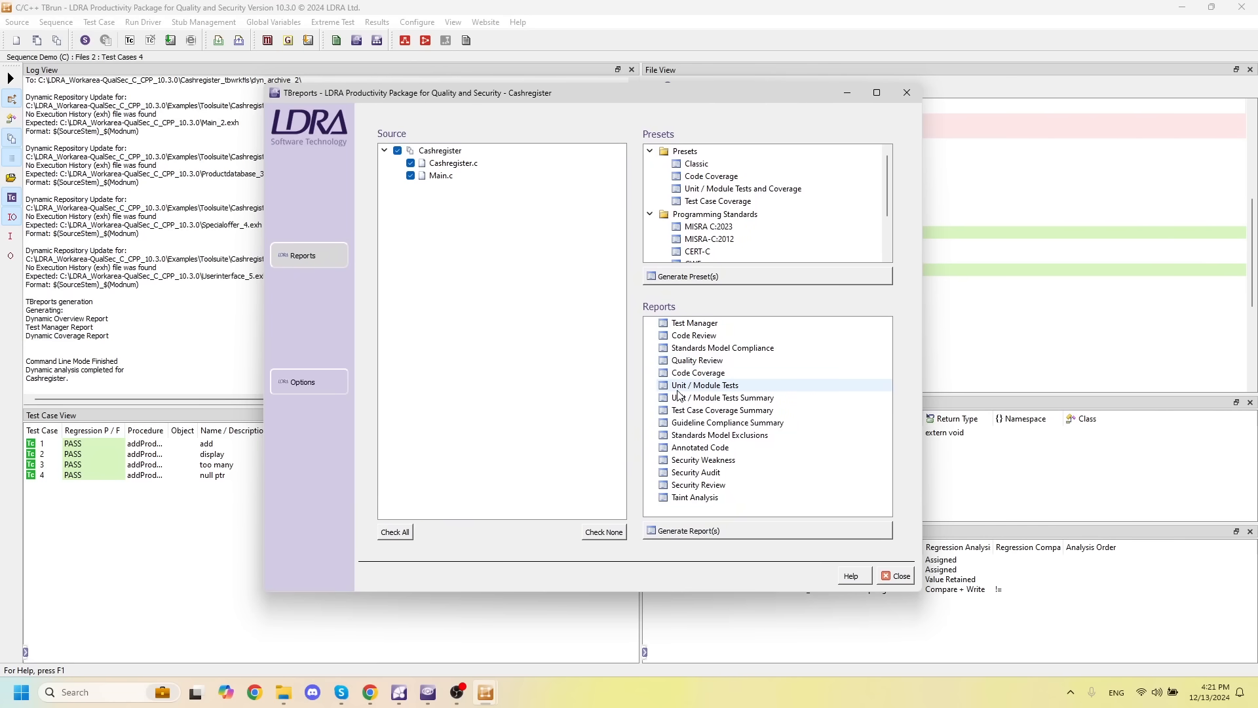
- Browse the Unit / Module Tests and CWE report presets, then expand the Security preset group
click(710, 176)
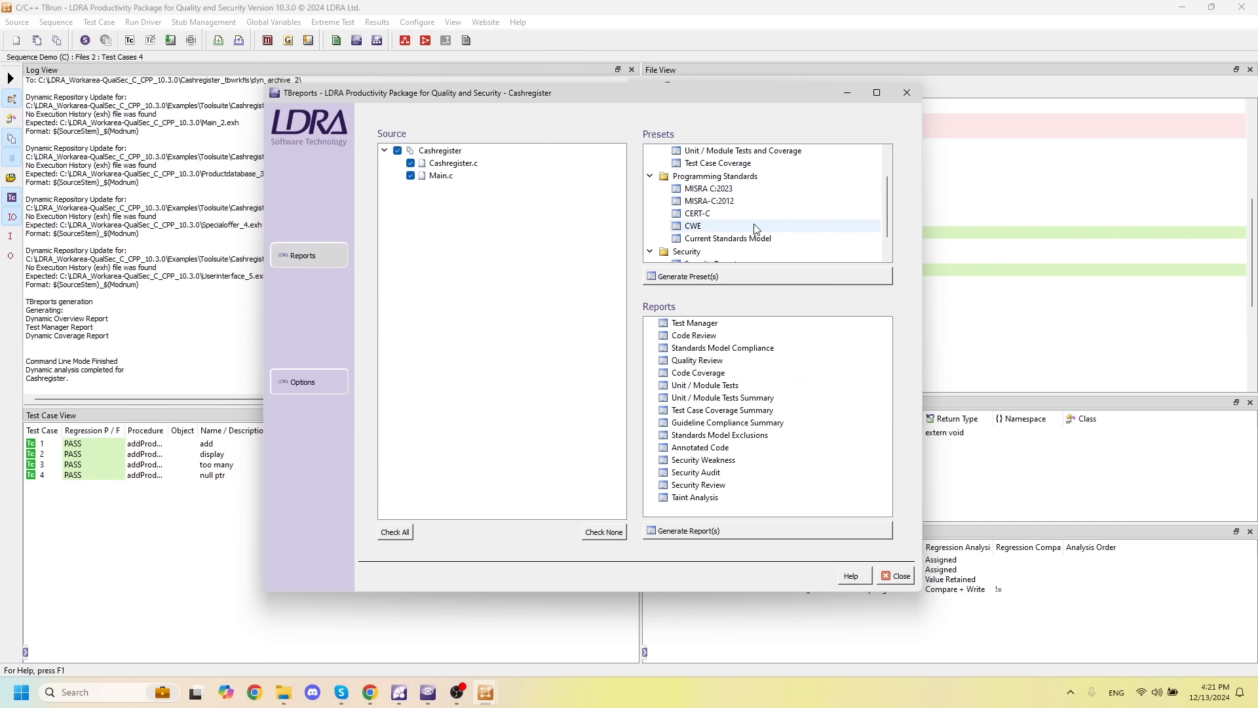
click(708, 188)
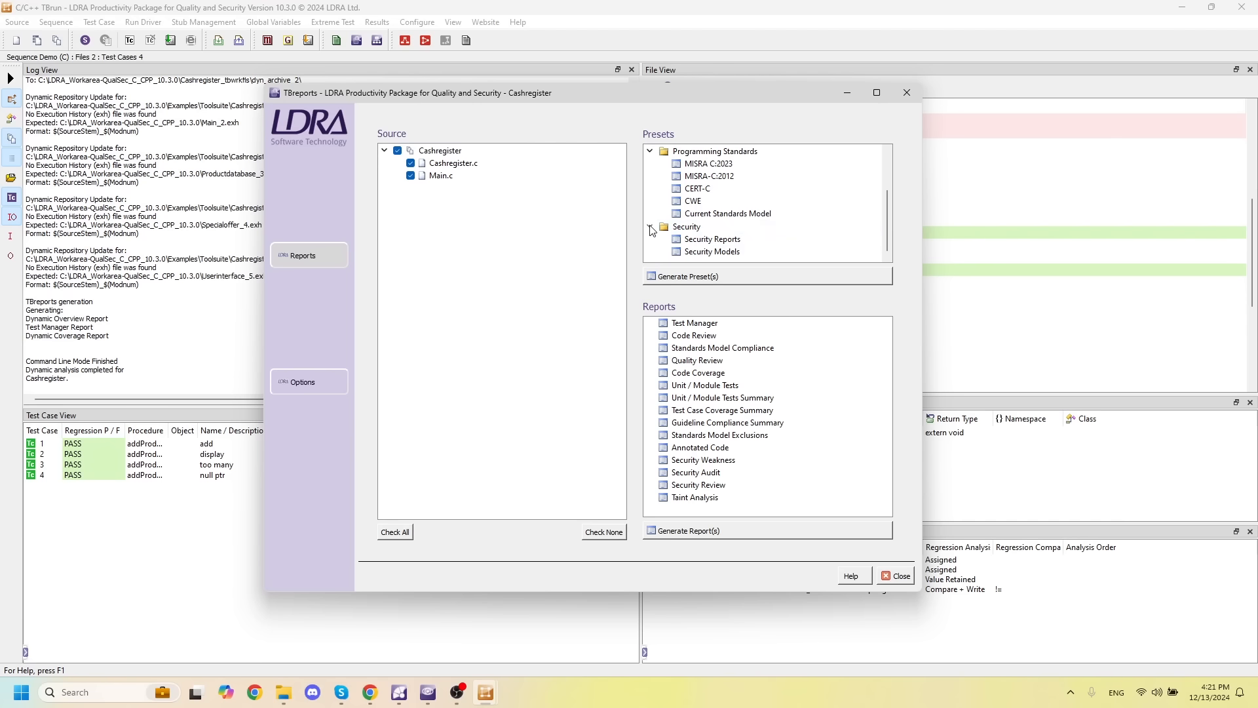
click(710, 238)
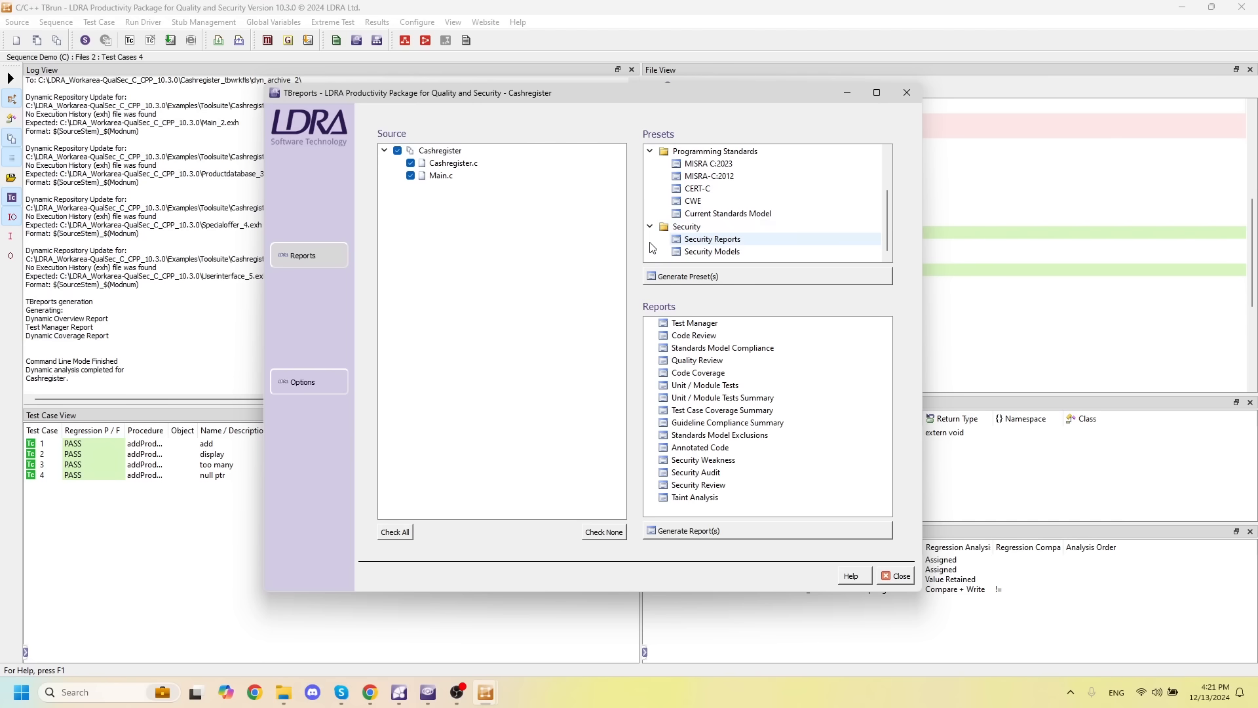